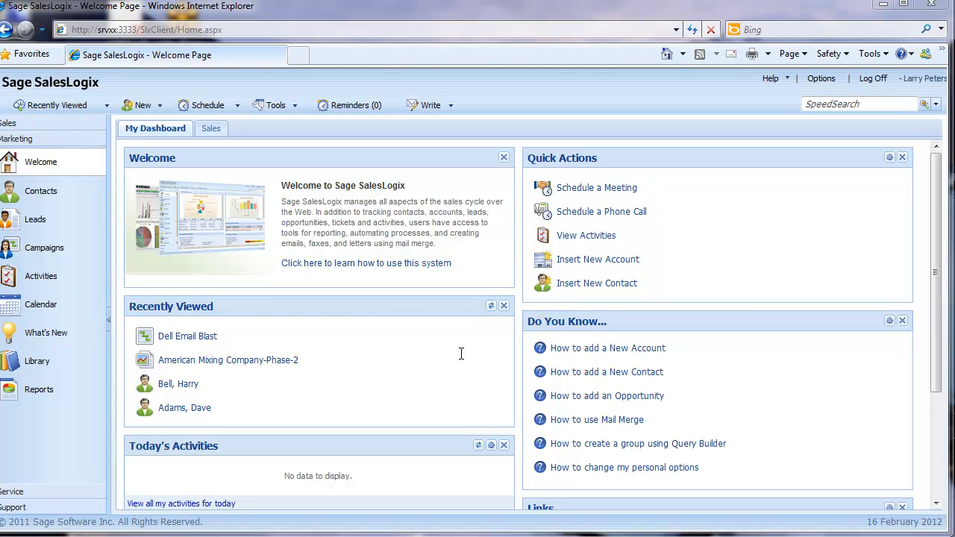
{"action": "mouse_move", "coordinate": [193, 312]}
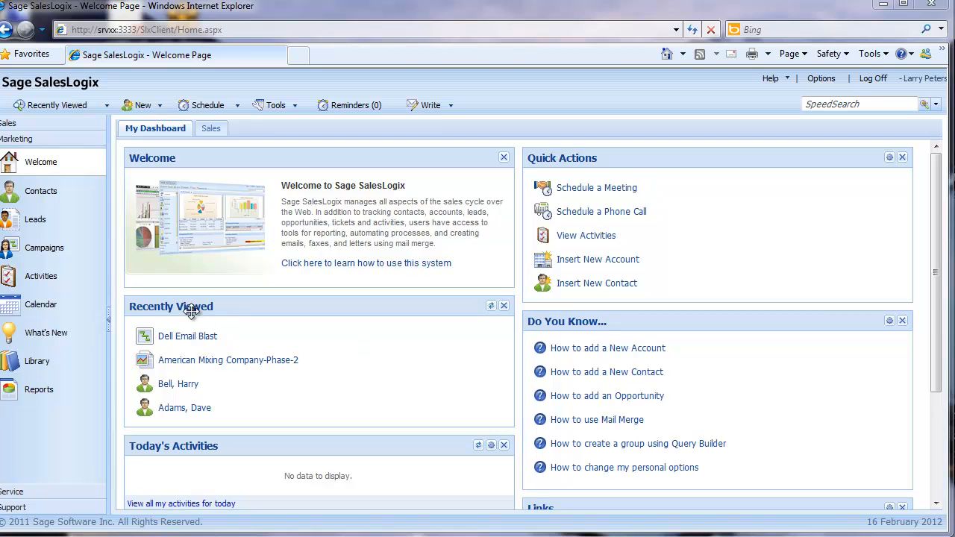
Step: Open the Dell Email Blast campaign from Recently Viewed on the Welcome page
{"action": "left_click", "coordinate": [45, 248]}
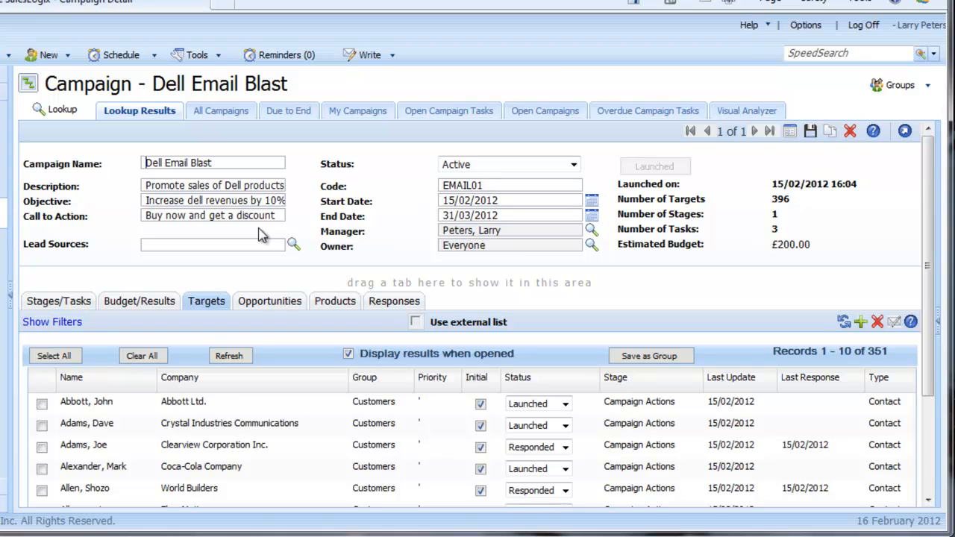
{"action": "mouse_move", "coordinate": [262, 240]}
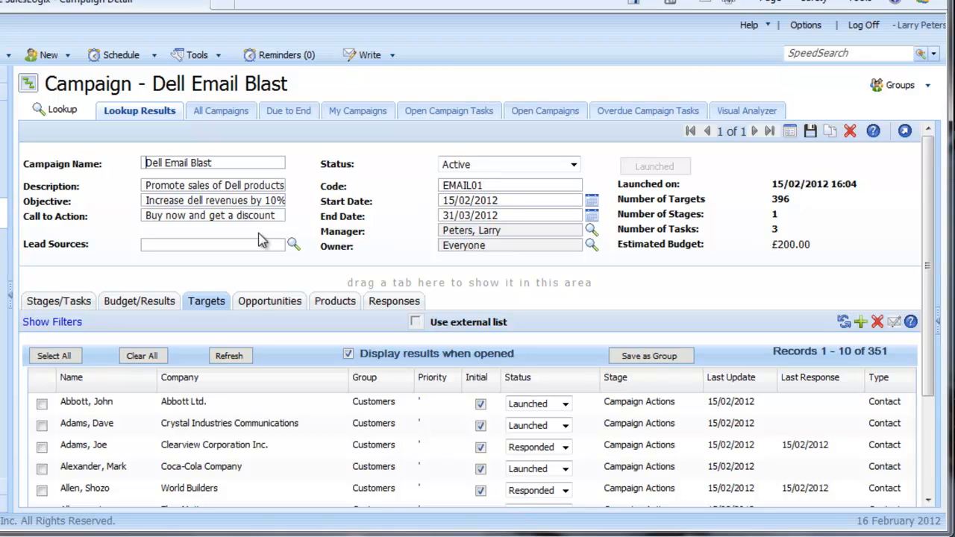
{"action": "mouse_move", "coordinate": [212, 306]}
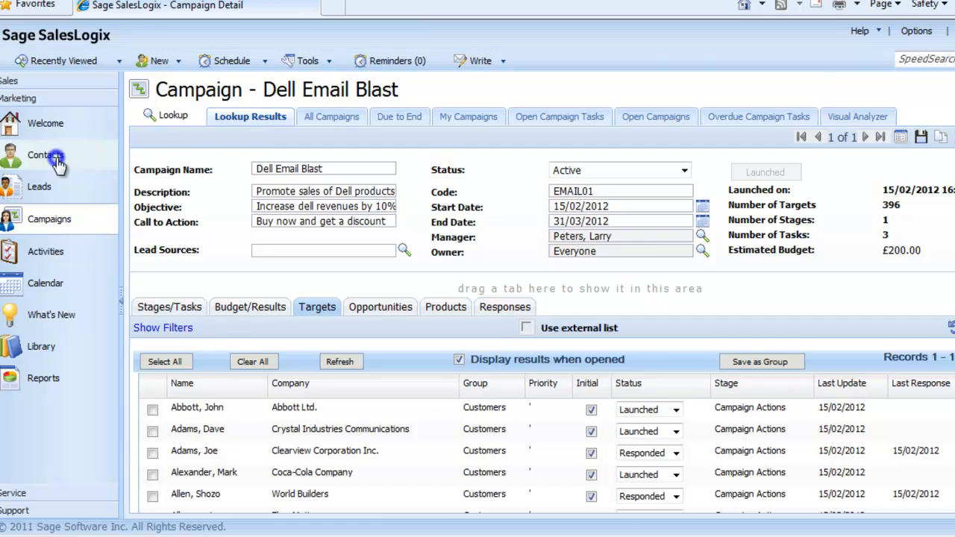
{"action": "left_click", "coordinate": [44, 156]}
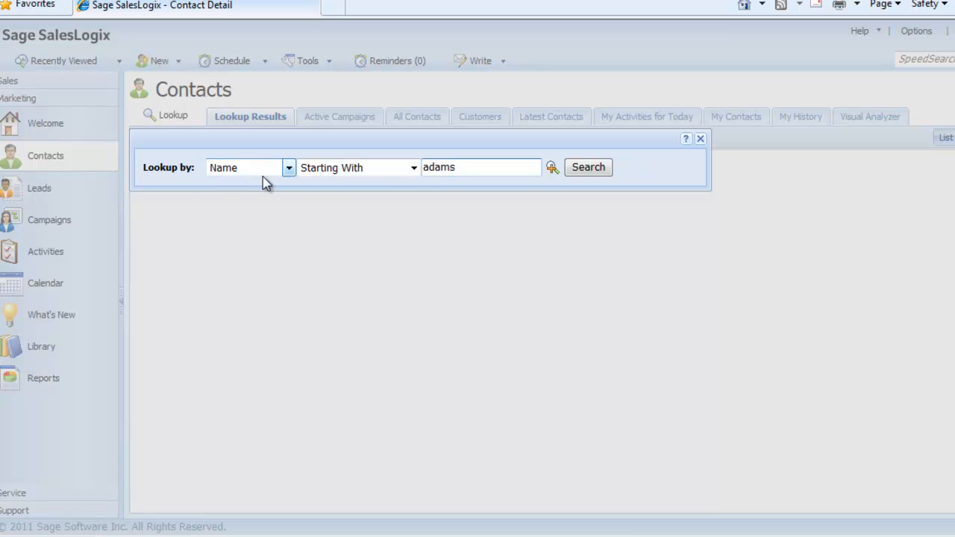
{"action": "left_click", "coordinate": [588, 167]}
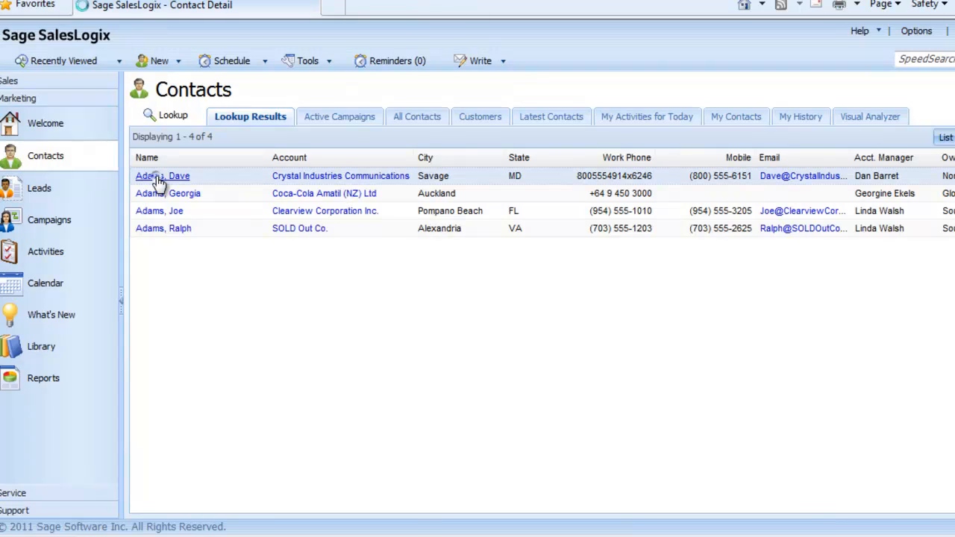
{"action": "left_click", "coordinate": [162, 176]}
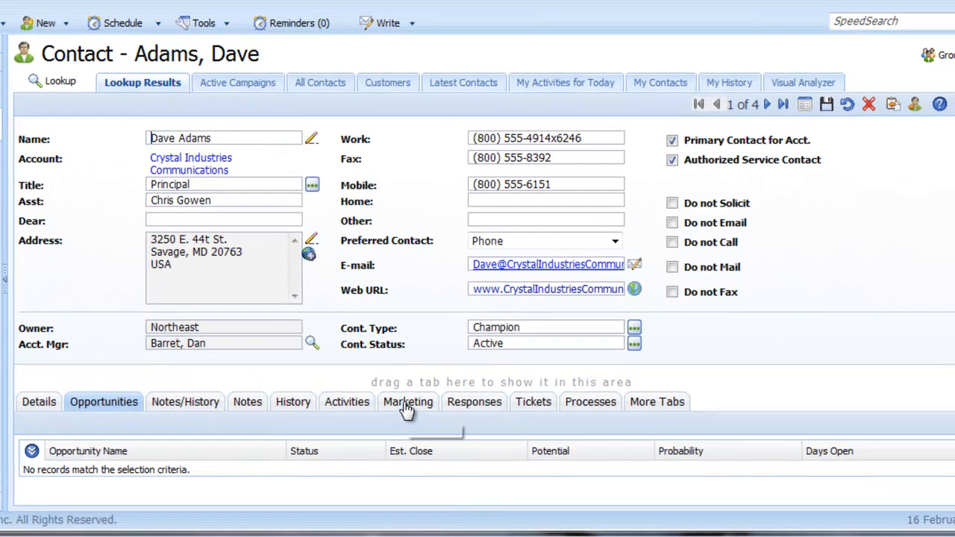
{"action": "left_click", "coordinate": [408, 402]}
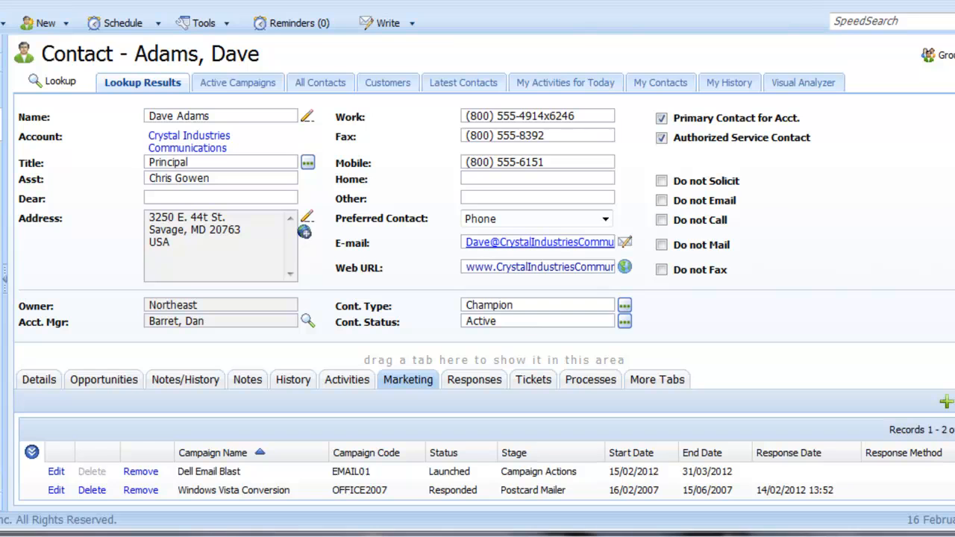
{"action": "mouse_move", "coordinate": [536, 436]}
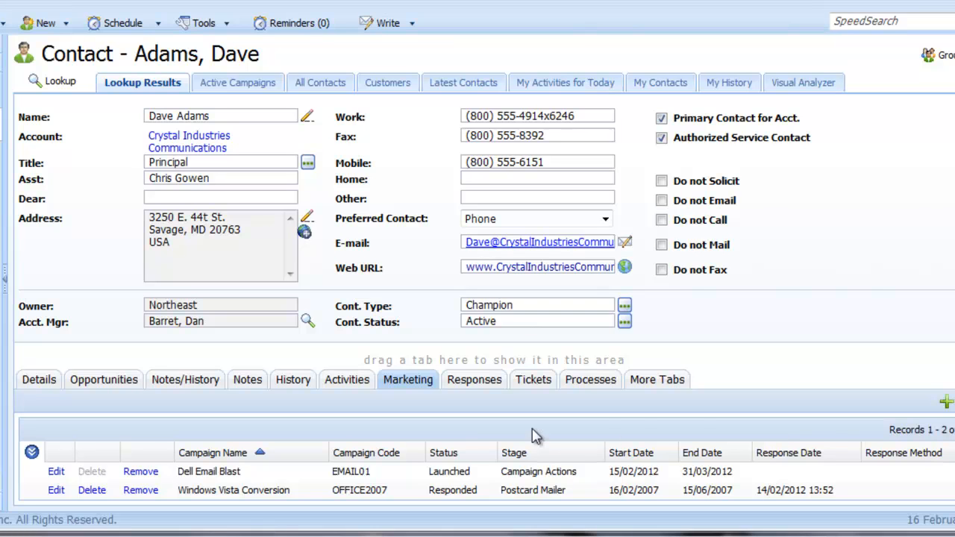
{"action": "mouse_move", "coordinate": [57, 479]}
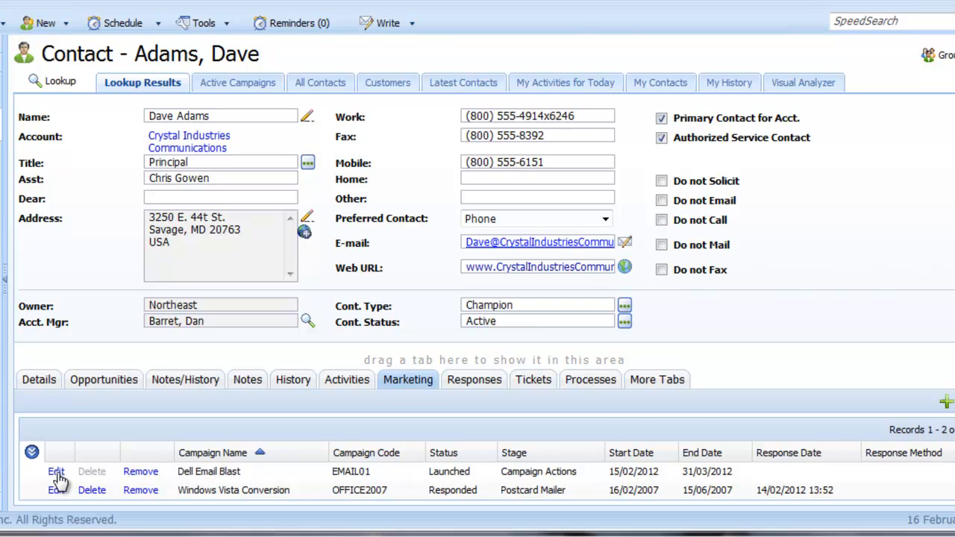
Step: Log a Dell Email Blast response: Phone, Product Inquiry, Medium interest level
{"action": "left_click", "coordinate": [57, 471]}
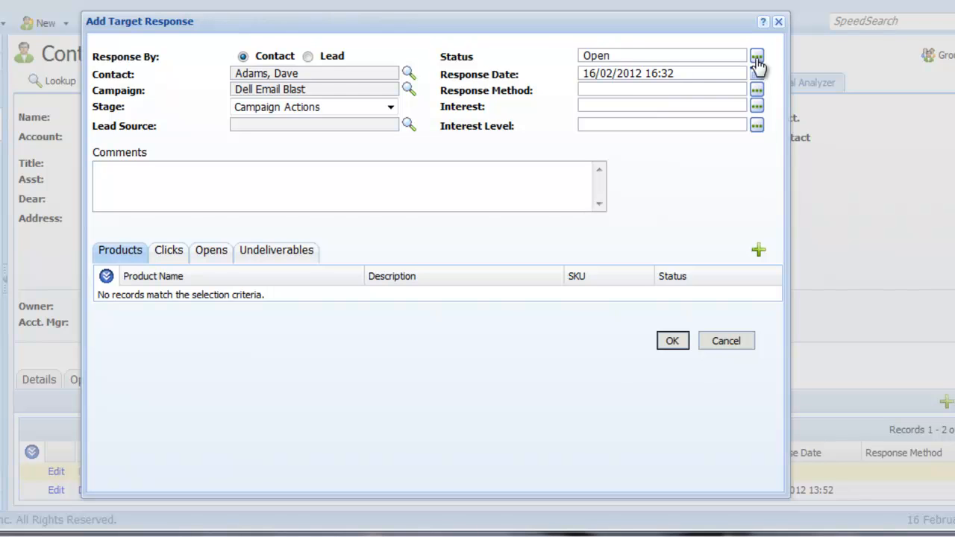
{"action": "left_click", "coordinate": [757, 57]}
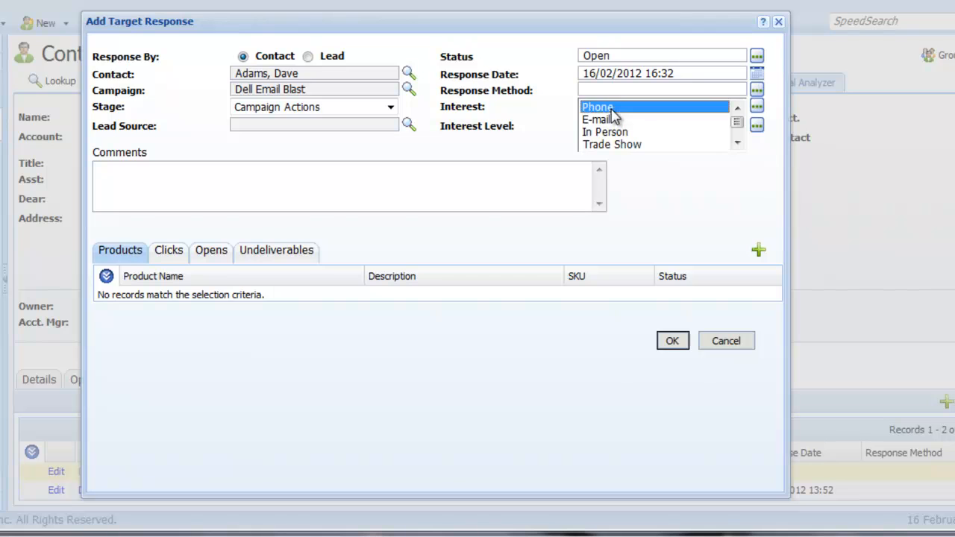
{"action": "left_click", "coordinate": [597, 107]}
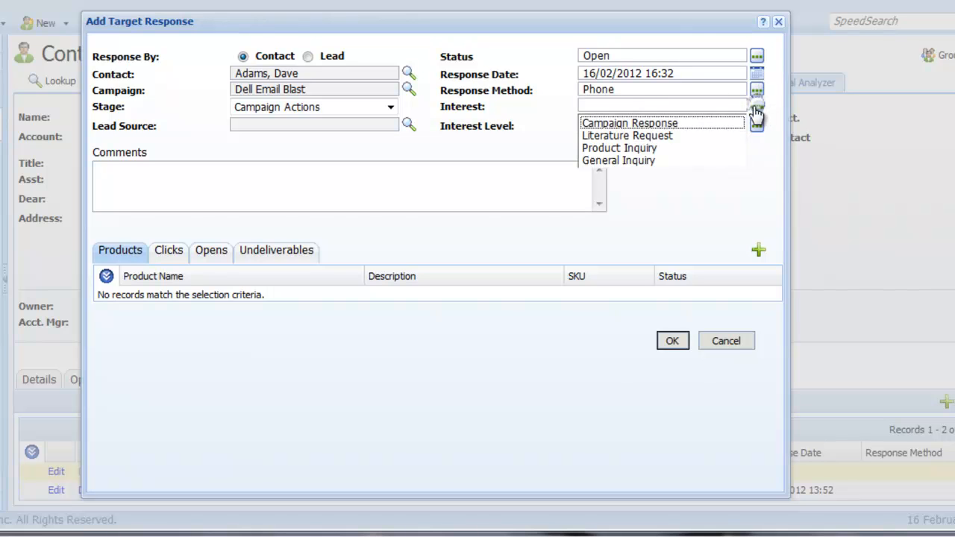
{"action": "left_click", "coordinate": [620, 148]}
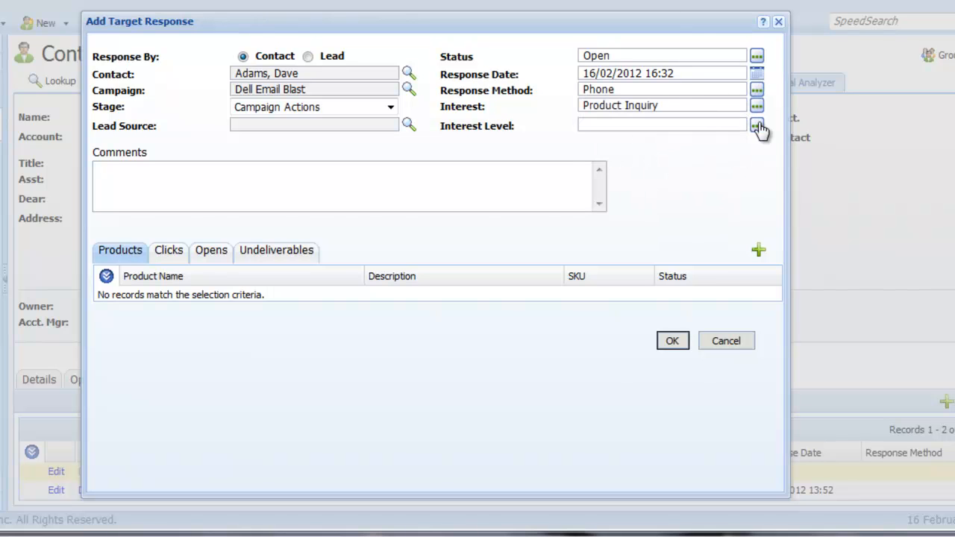
{"action": "left_click", "coordinate": [756, 125]}
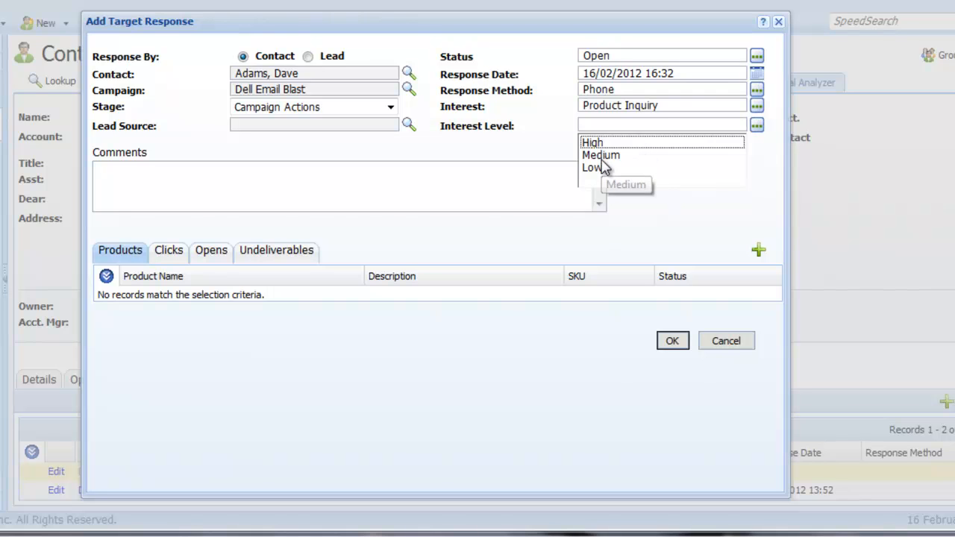
{"action": "left_click", "coordinate": [600, 155]}
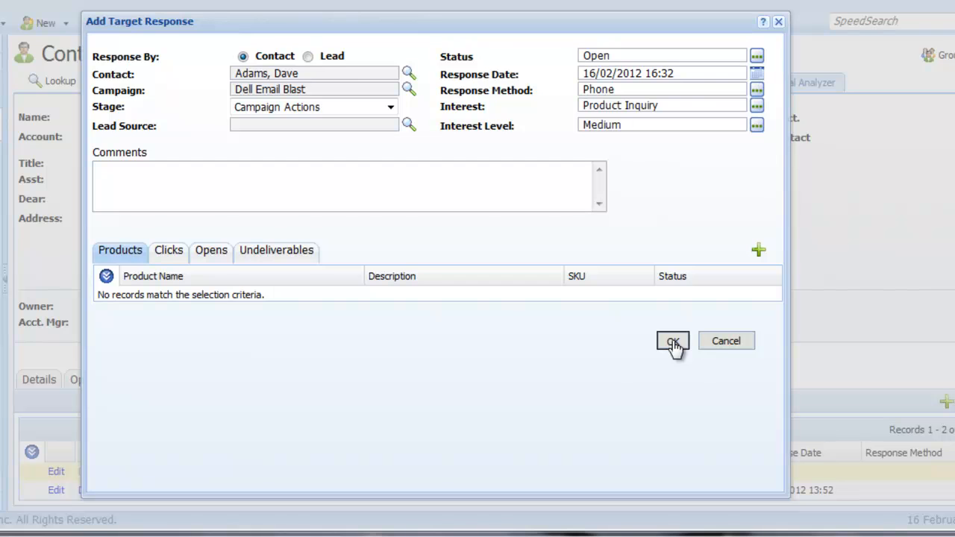
{"action": "left_click", "coordinate": [671, 340]}
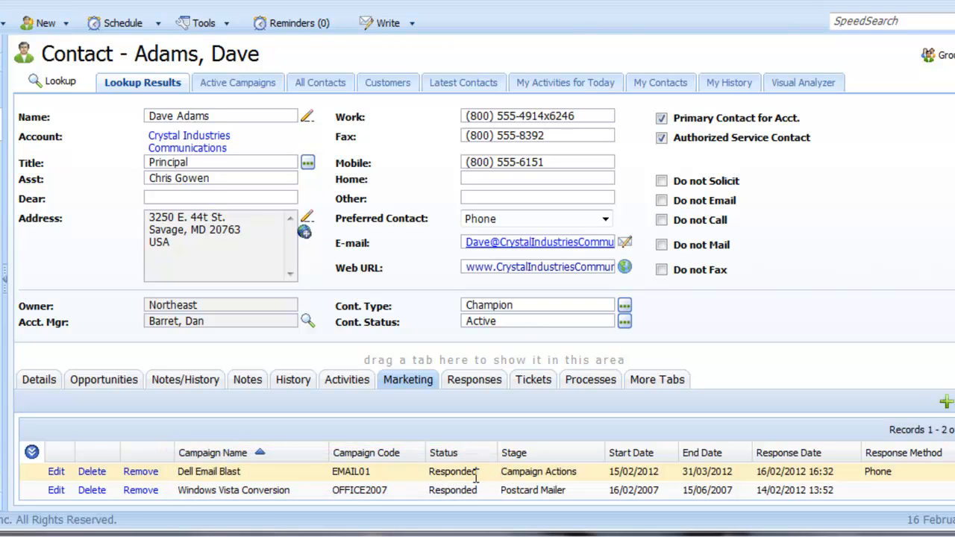
{"action": "left_click", "coordinate": [475, 379]}
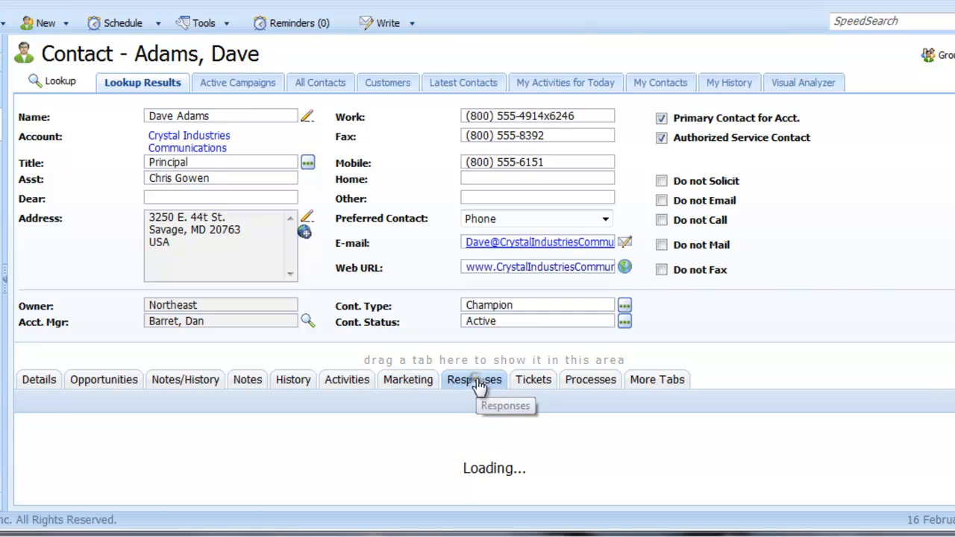
{"action": "left_click", "coordinate": [475, 379]}
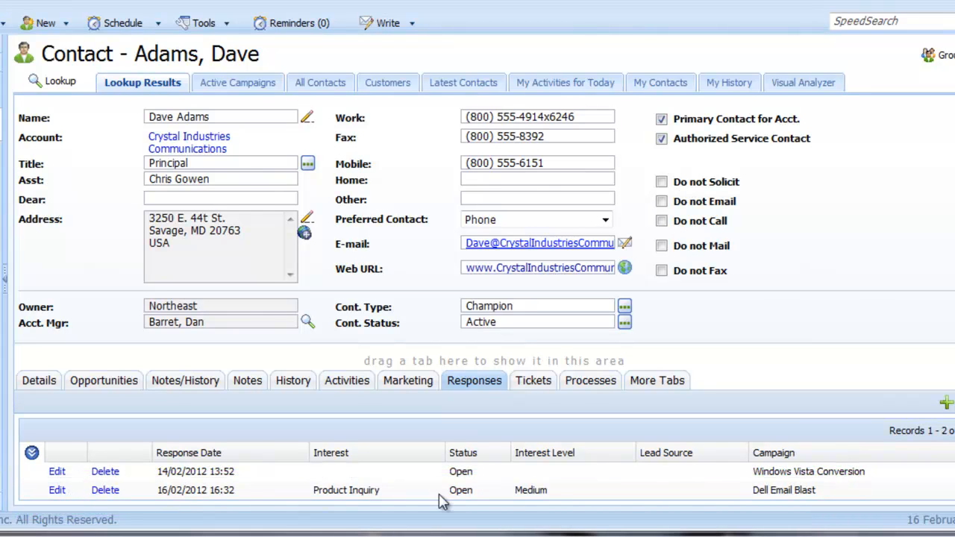
{"action": "mouse_move", "coordinate": [545, 492]}
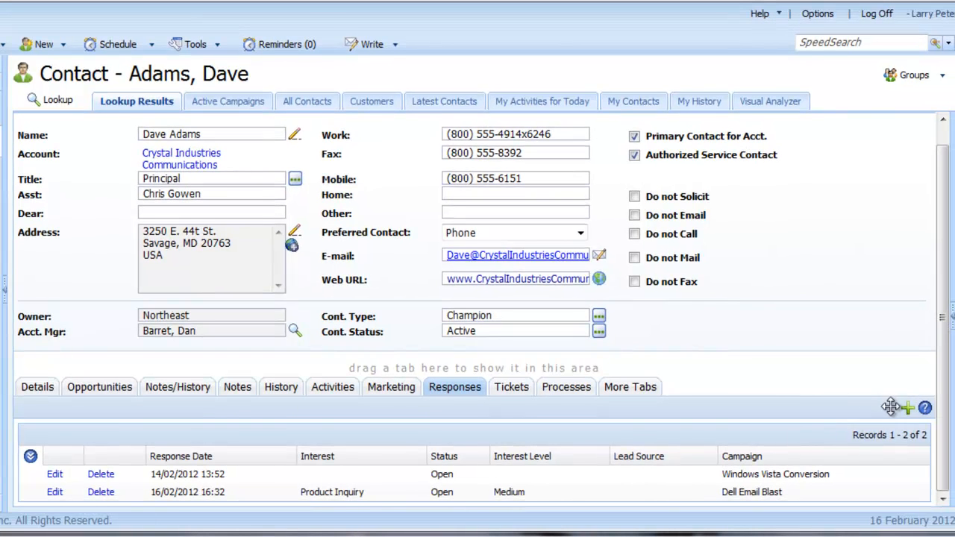
{"action": "mouse_move", "coordinate": [908, 409]}
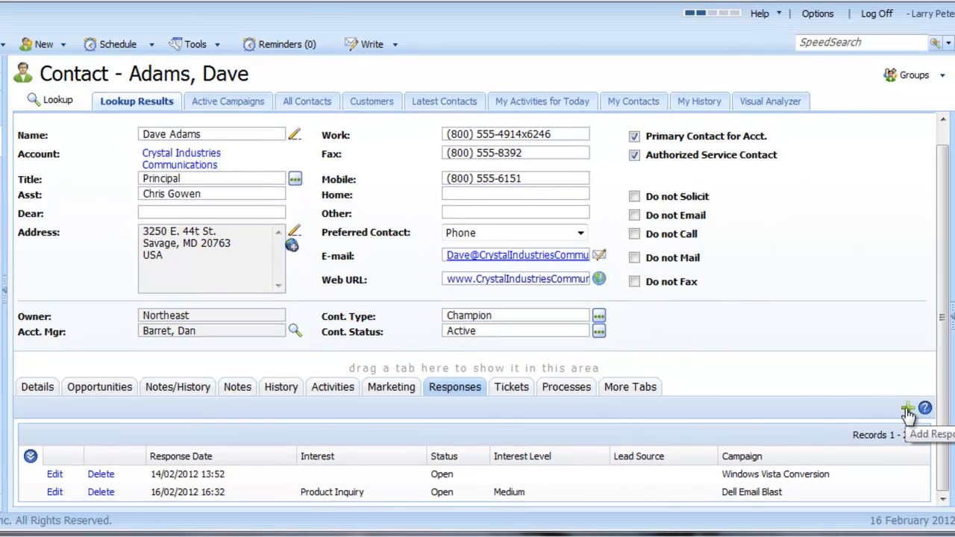
{"action": "left_click", "coordinate": [907, 409]}
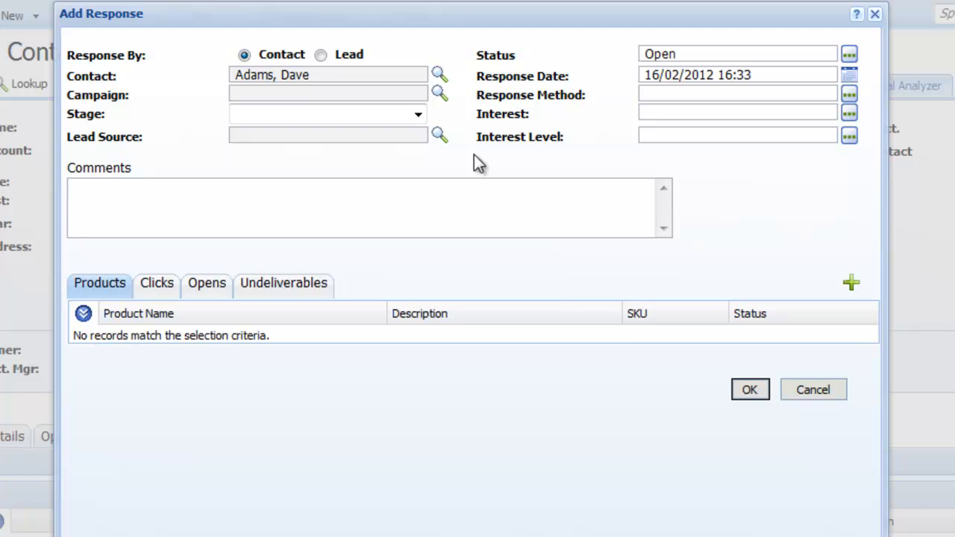
{"action": "left_click", "coordinate": [438, 93]}
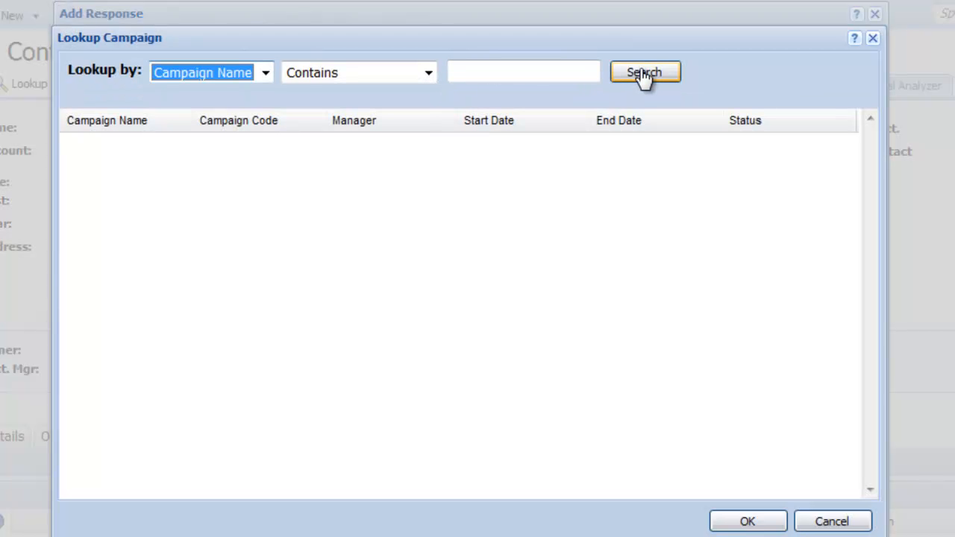
{"action": "left_click", "coordinate": [645, 72]}
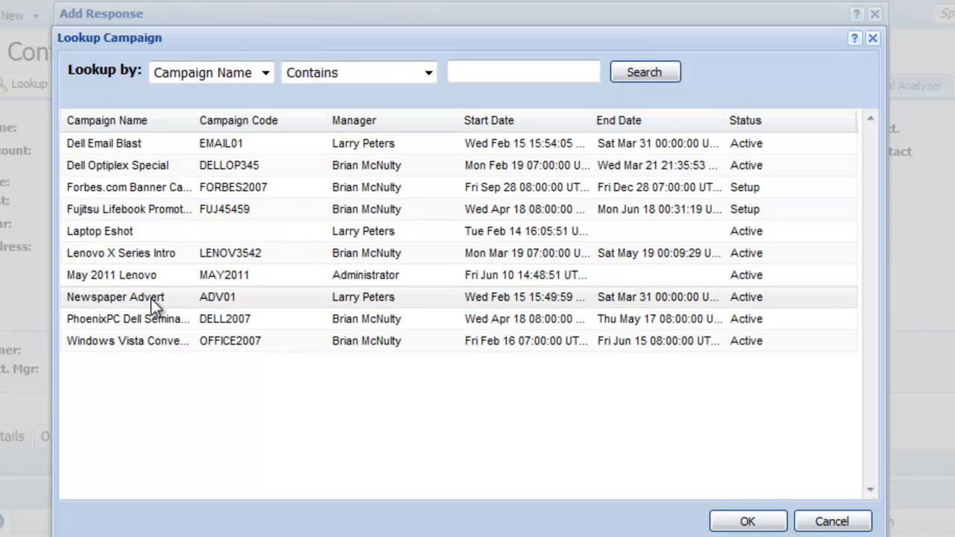
{"action": "left_click", "coordinate": [116, 297]}
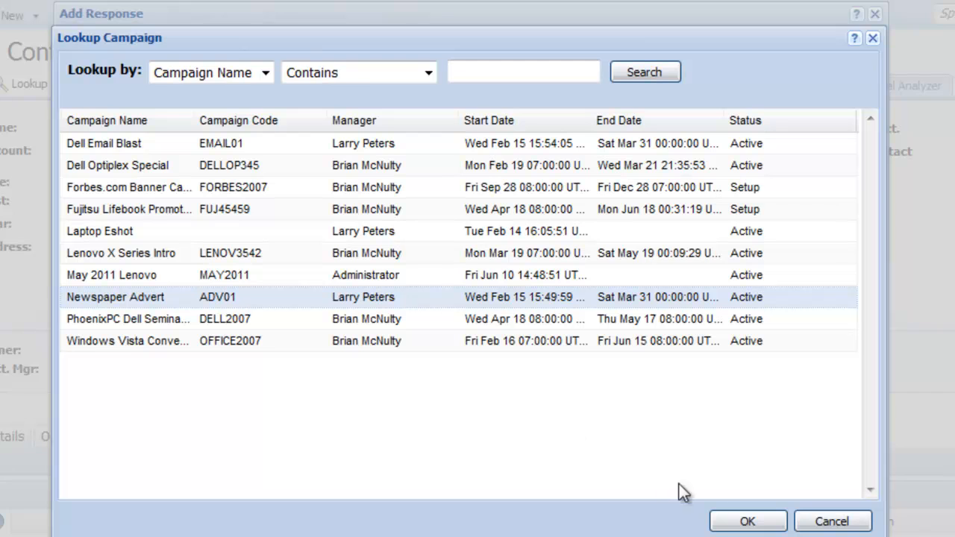
{"action": "left_click", "coordinate": [746, 521]}
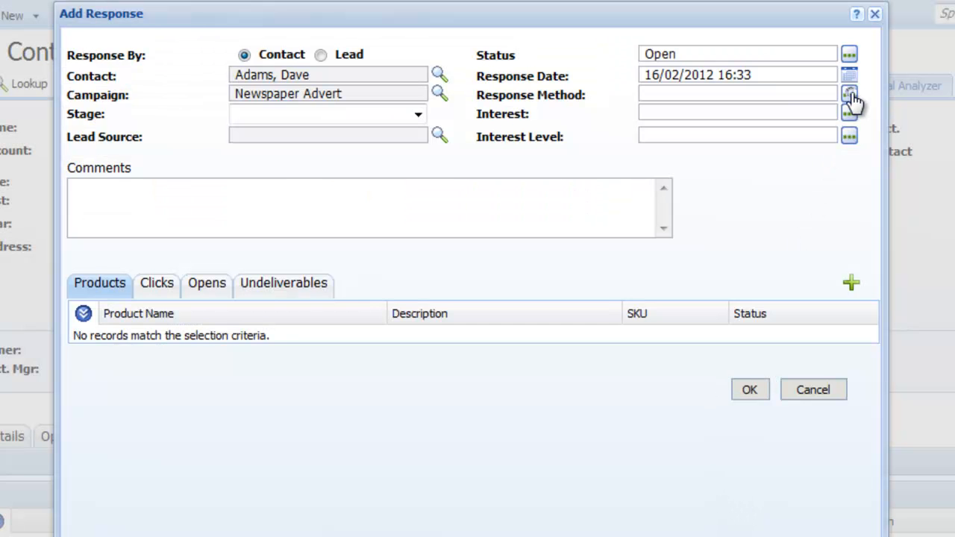
Step: Save the response as E-mail, General Inquiry, High interest level
{"action": "left_click", "coordinate": [849, 95]}
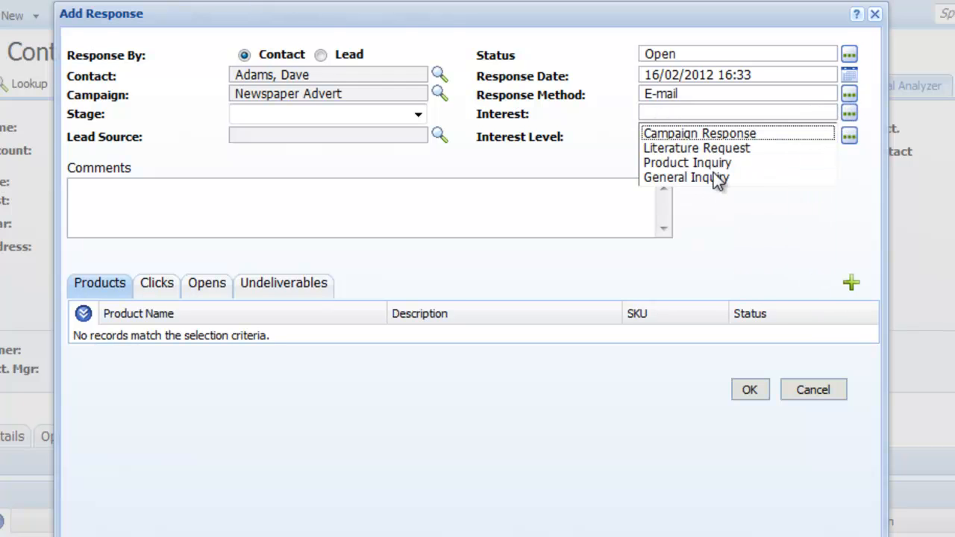
{"action": "left_click", "coordinate": [685, 176]}
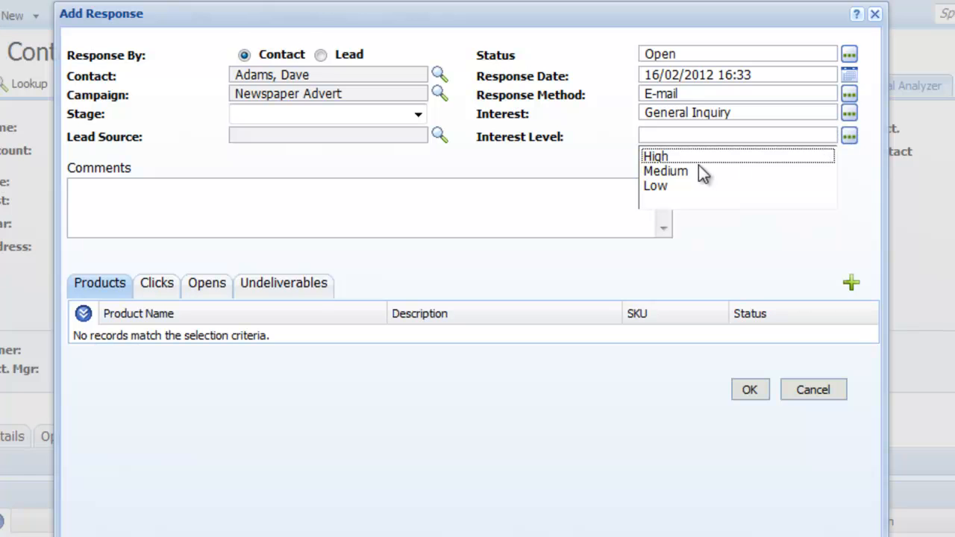
{"action": "left_click", "coordinate": [655, 156]}
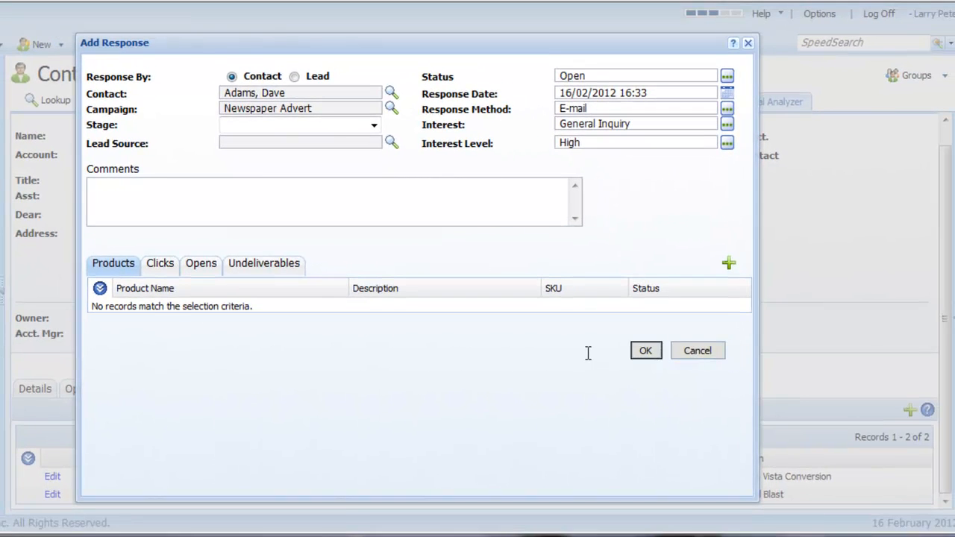
{"action": "left_click", "coordinate": [644, 351]}
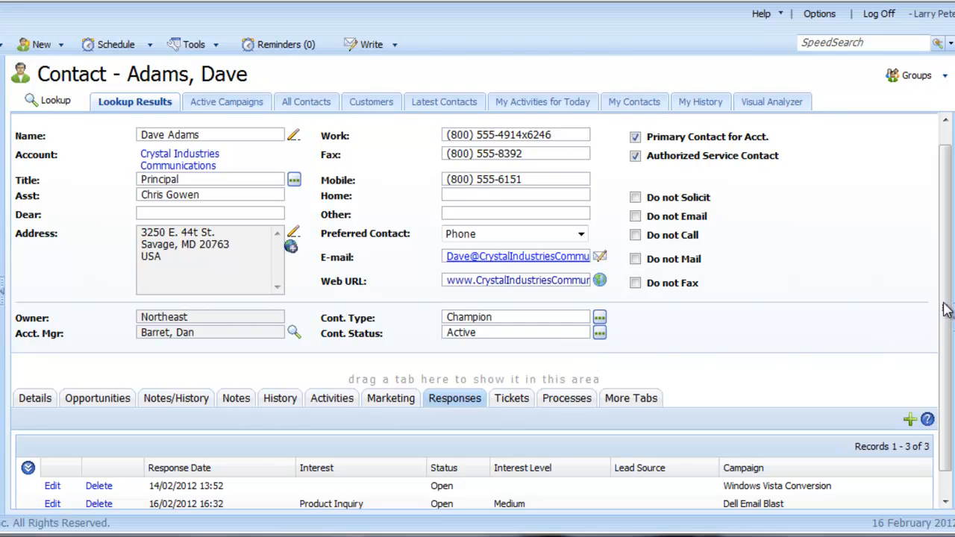
Step: Return to the Dell Email Blast campaign, review its 11 responses, then show its targets
{"action": "scroll", "scroll_direction": "down", "scroll_amount": 3}
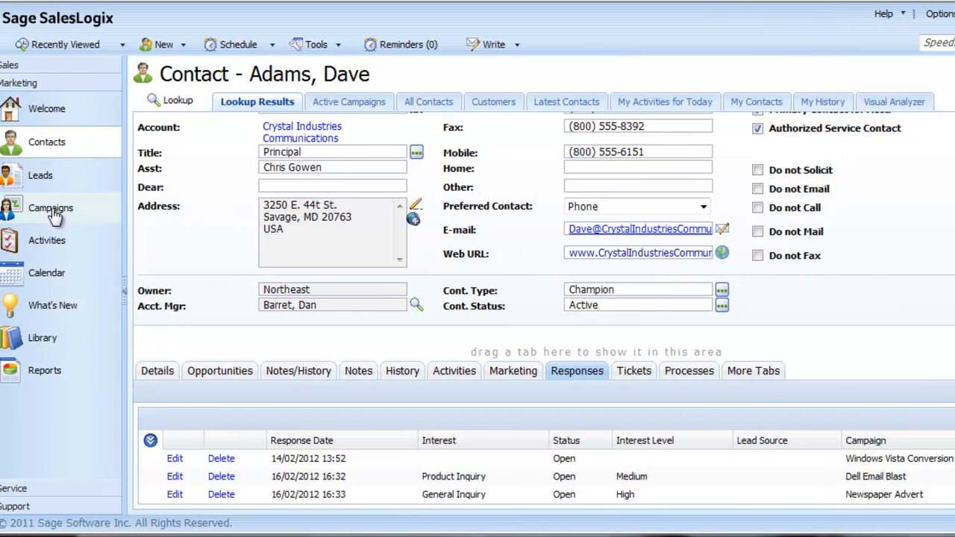
{"action": "mouse_move", "coordinate": [51, 207]}
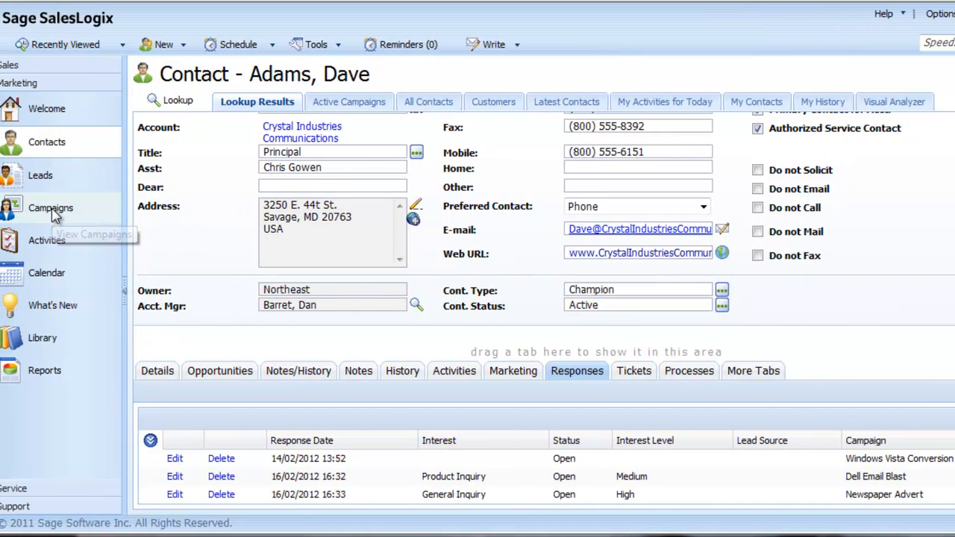
{"action": "left_click", "coordinate": [51, 207]}
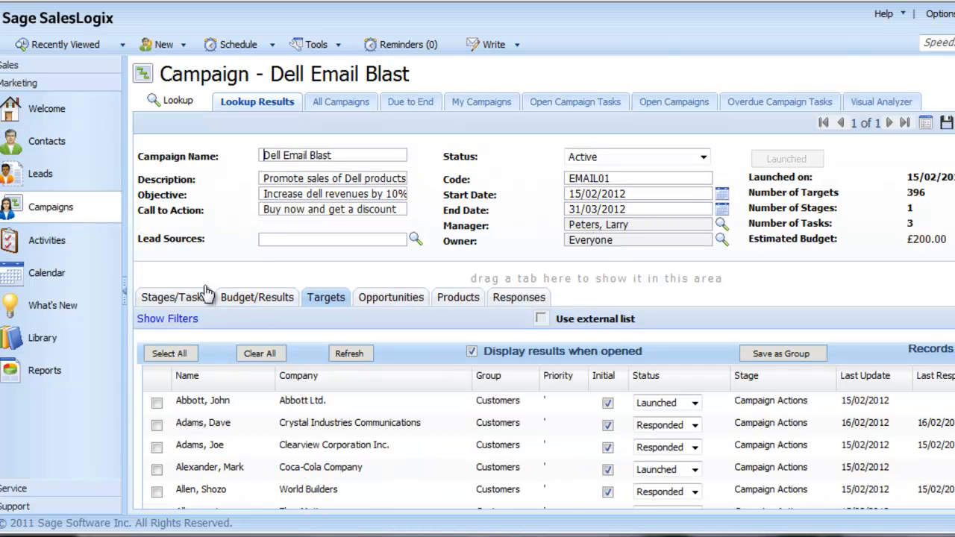
{"action": "mouse_move", "coordinate": [506, 302]}
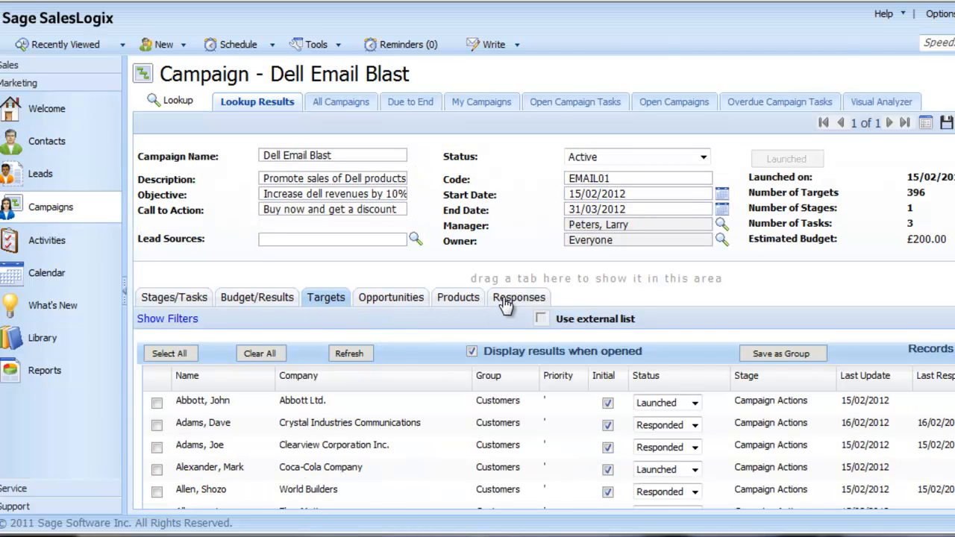
{"action": "left_click", "coordinate": [520, 297]}
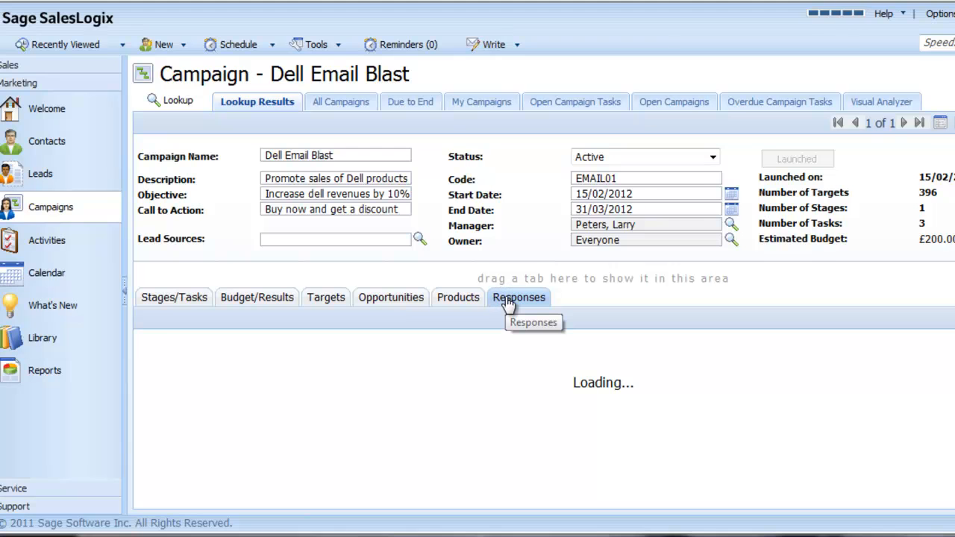
{"action": "left_click", "coordinate": [519, 297]}
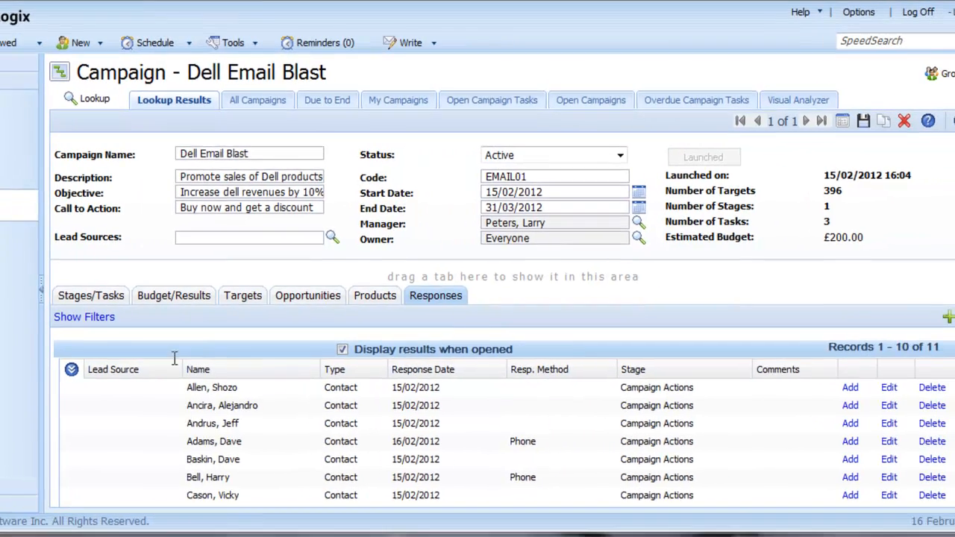
{"action": "left_click", "coordinate": [203, 295]}
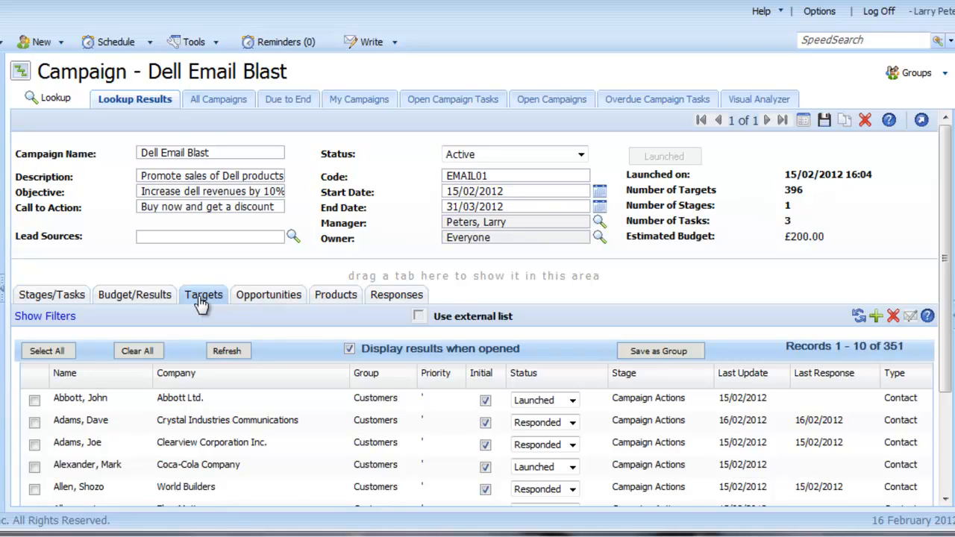
{"action": "mouse_move", "coordinate": [943, 340]}
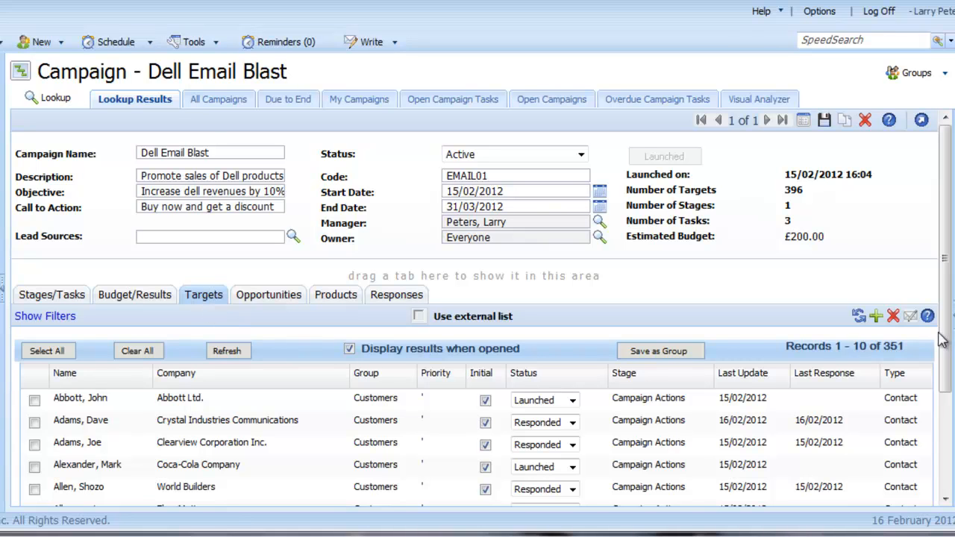
Step: Mark the Flow Matic target Responded with a Trade Show, Product Inquiry, Medium response
{"action": "scroll", "scroll_direction": "down", "scroll_amount": 3}
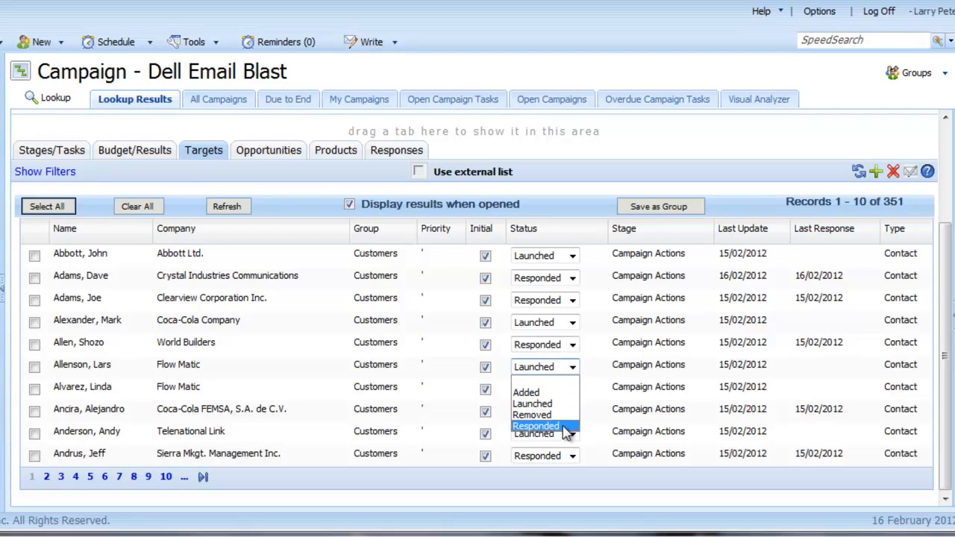
{"action": "left_click", "coordinate": [535, 426]}
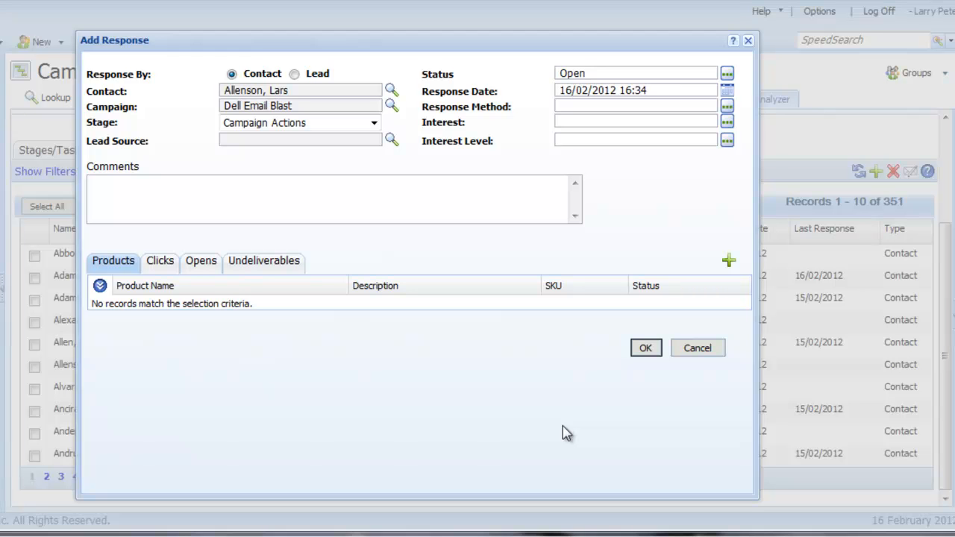
{"action": "mouse_move", "coordinate": [725, 119]}
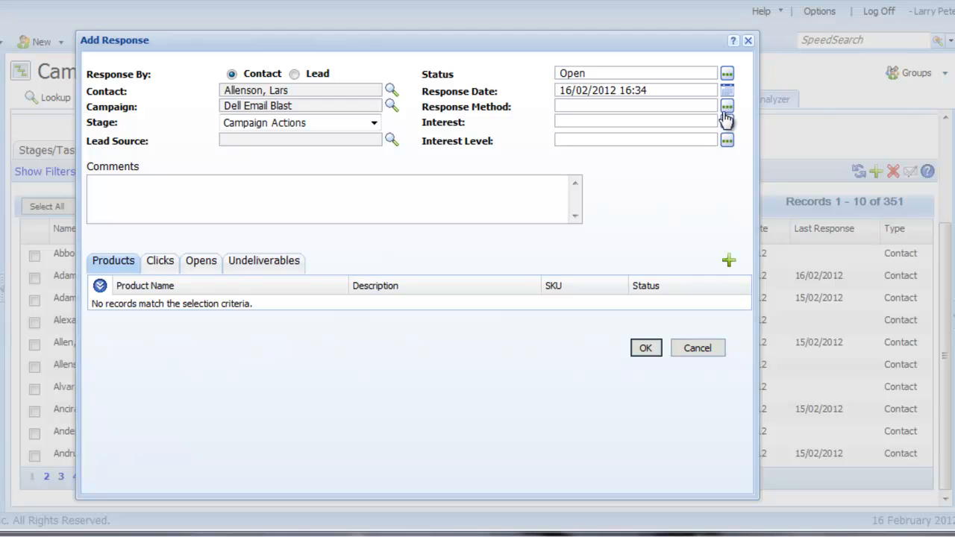
{"action": "left_click", "coordinate": [725, 108]}
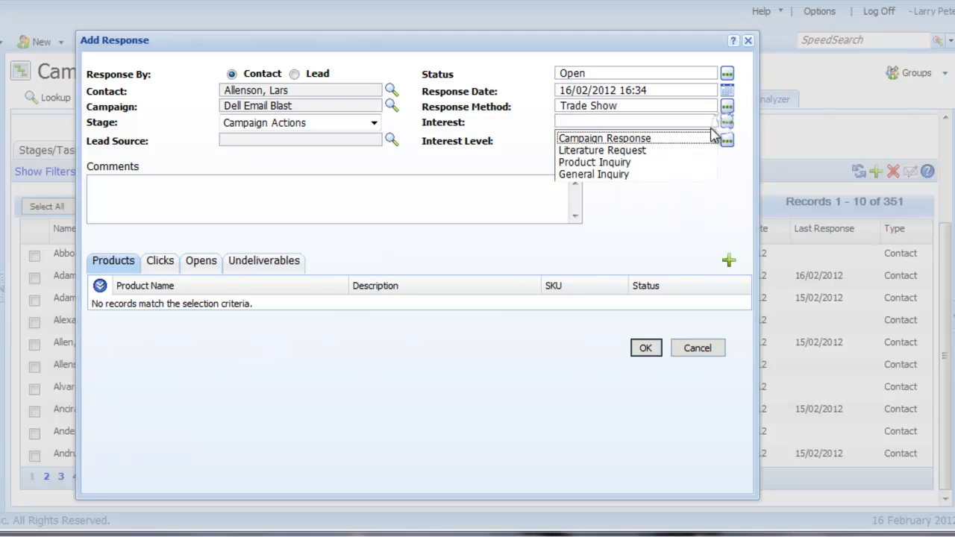
{"action": "left_click", "coordinate": [594, 161]}
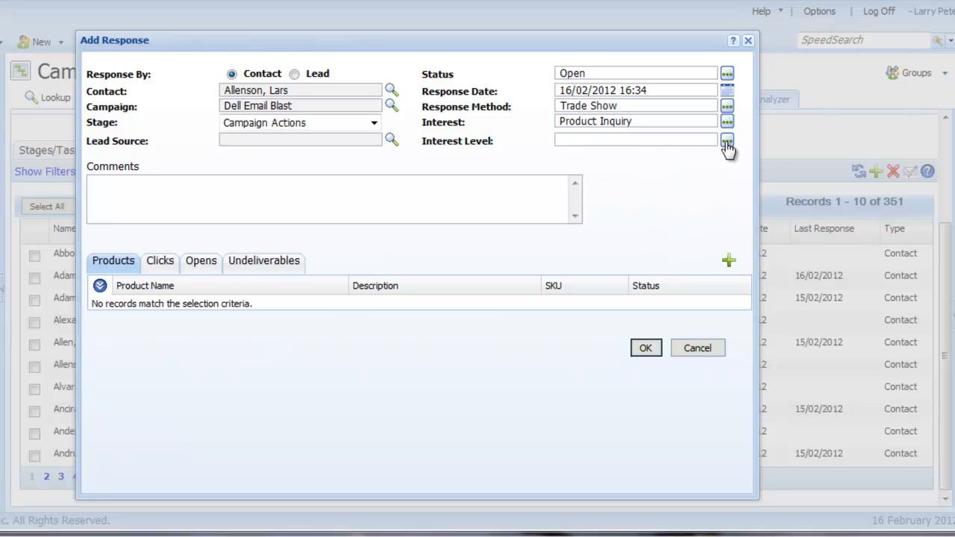
{"action": "left_click", "coordinate": [727, 140]}
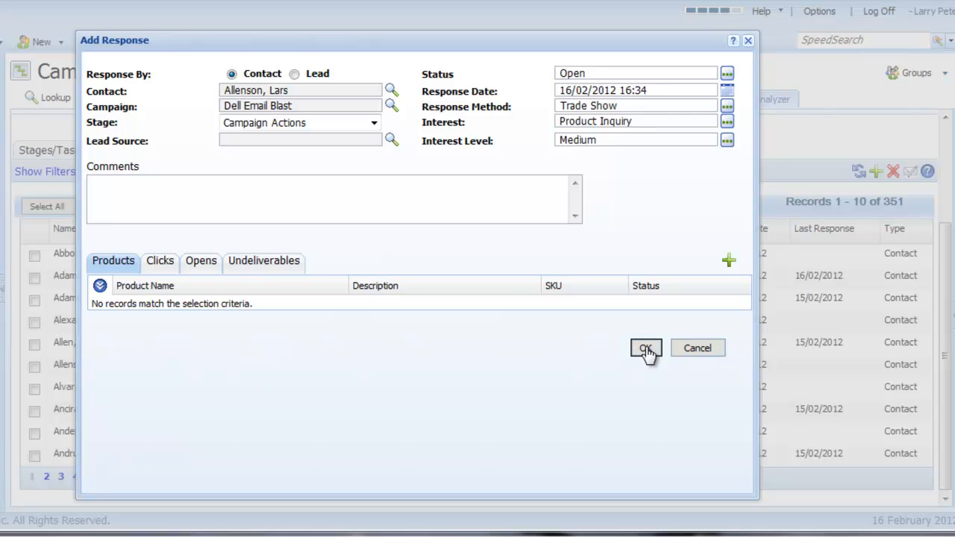
{"action": "left_click", "coordinate": [645, 348]}
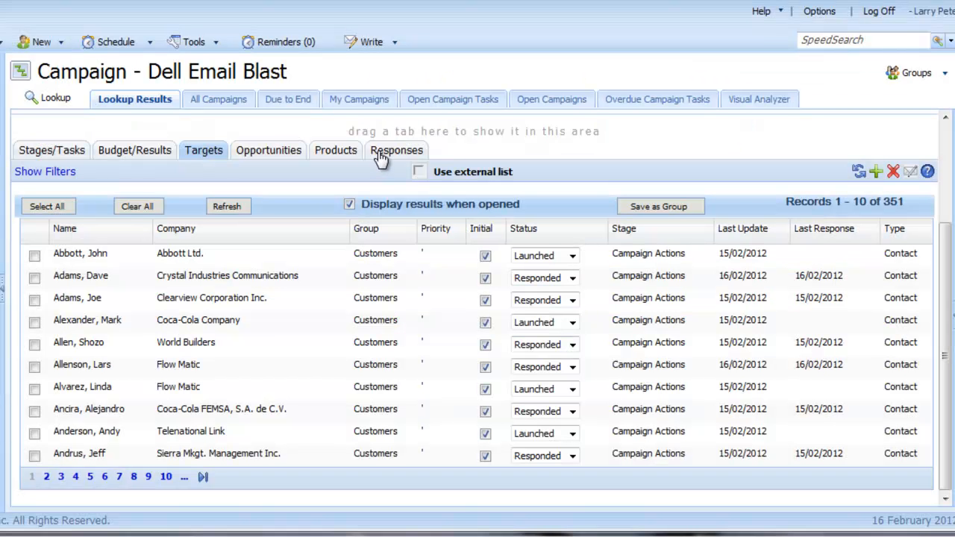
Step: Review the Responses and Opportunities metrics on the campaign's Budget/Results
{"action": "left_click", "coordinate": [397, 149]}
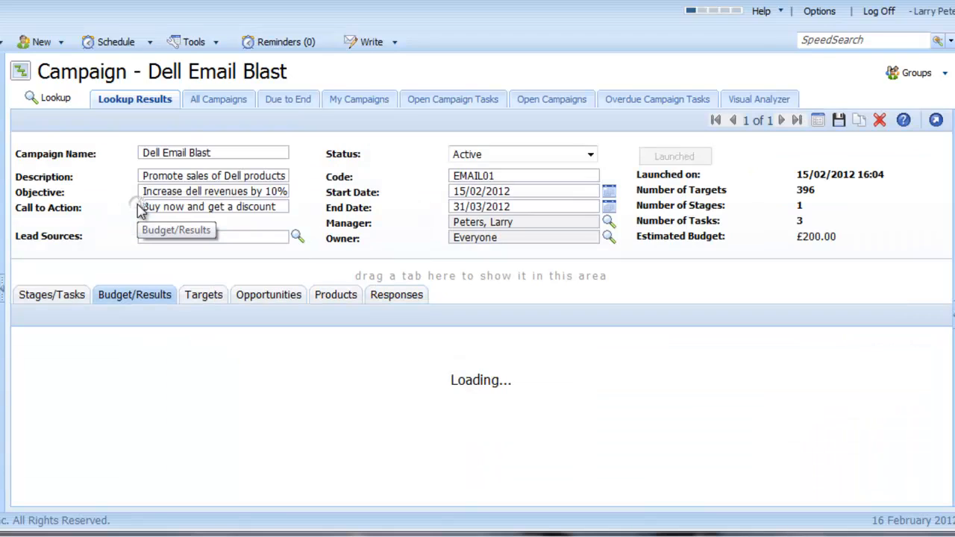
{"action": "left_click", "coordinate": [134, 294]}
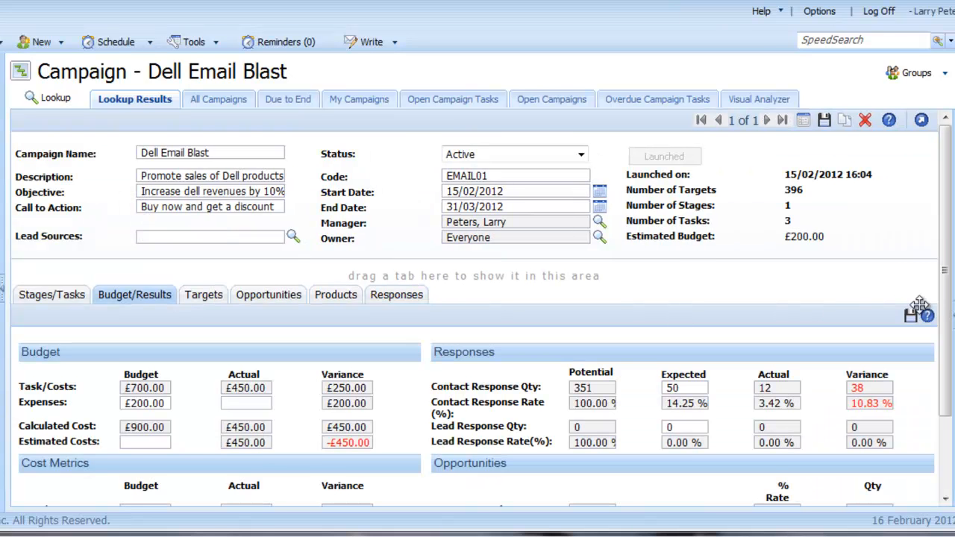
{"action": "scroll", "scroll_direction": "down", "scroll_amount": 3}
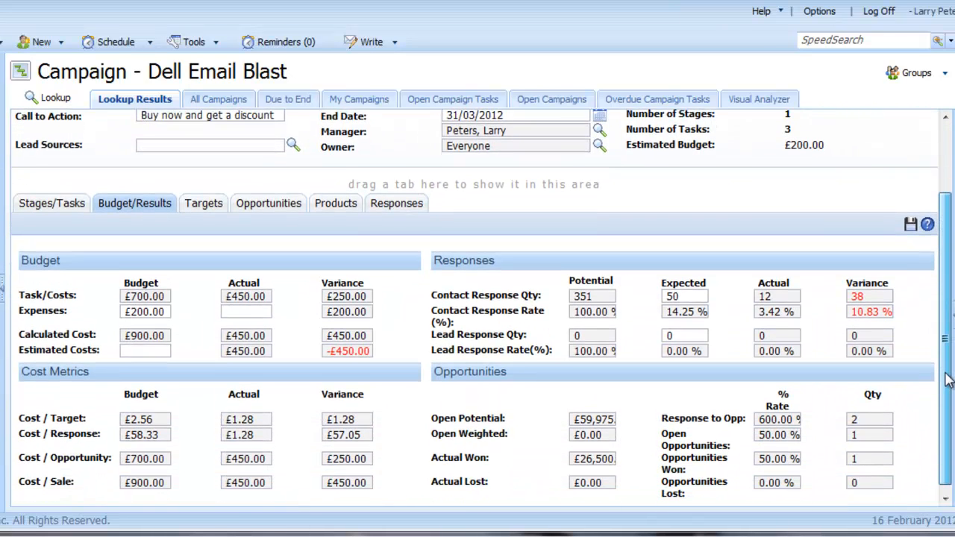
{"action": "scroll", "scroll_direction": "down", "scroll_amount": 3}
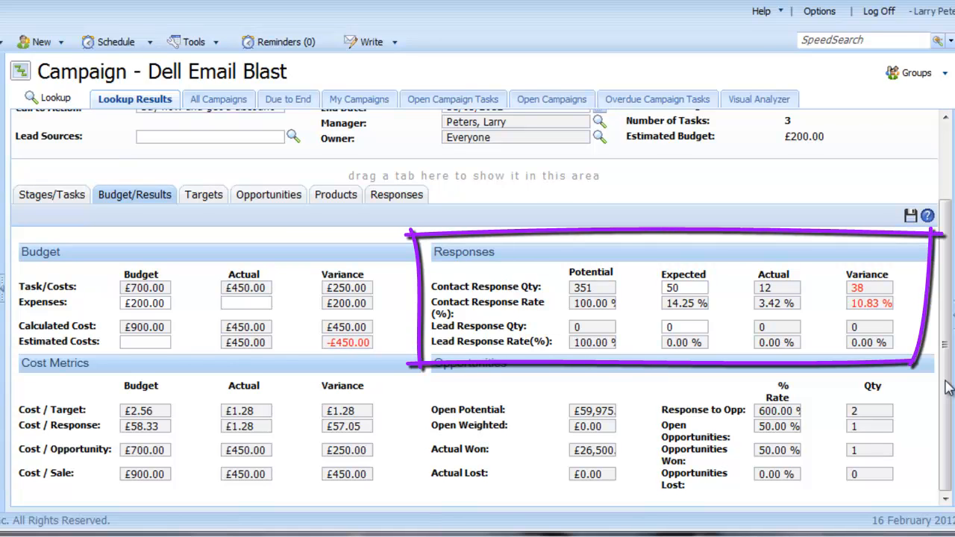
{"action": "scroll", "scroll_direction": "up", "scroll_amount": 3}
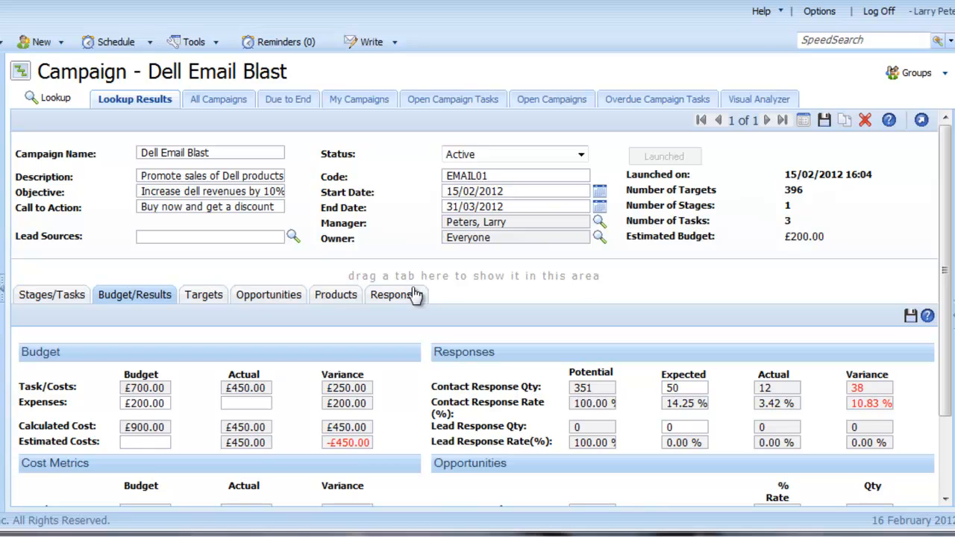
Step: List the campaign's linked opportunities, GMAC Insurance-Phase-4 and New Ideas-Phase-2
{"action": "left_click", "coordinate": [269, 294]}
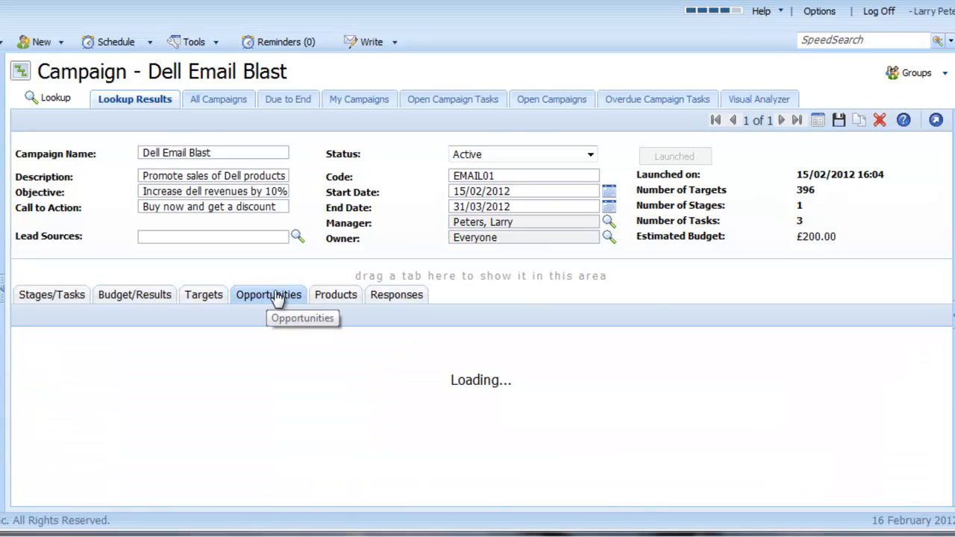
{"action": "left_click", "coordinate": [269, 294]}
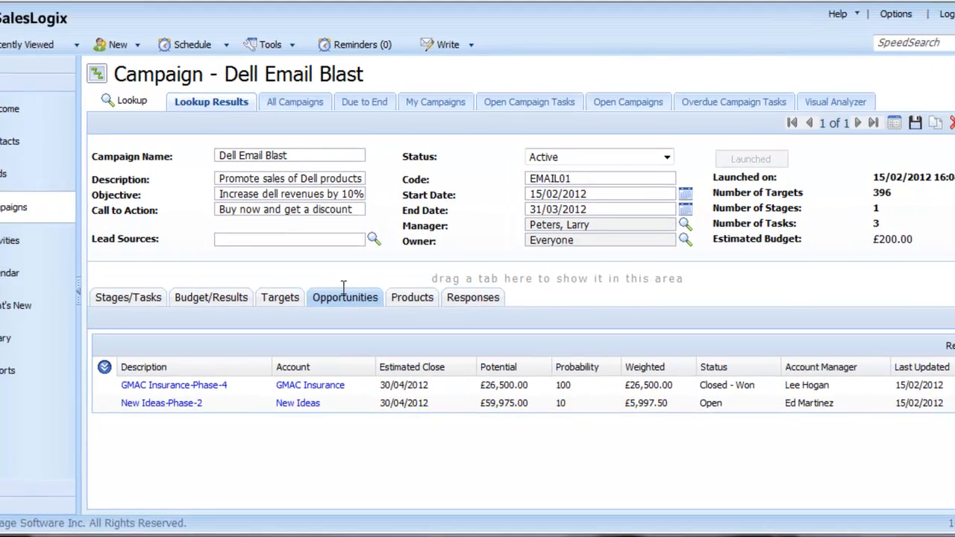
{"action": "left_click", "coordinate": [45, 44]}
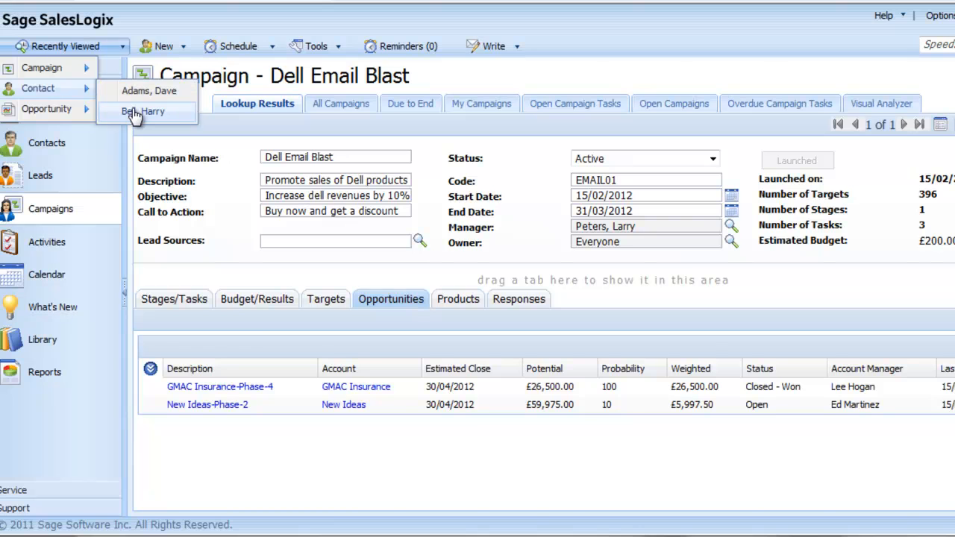
{"action": "left_click", "coordinate": [143, 110]}
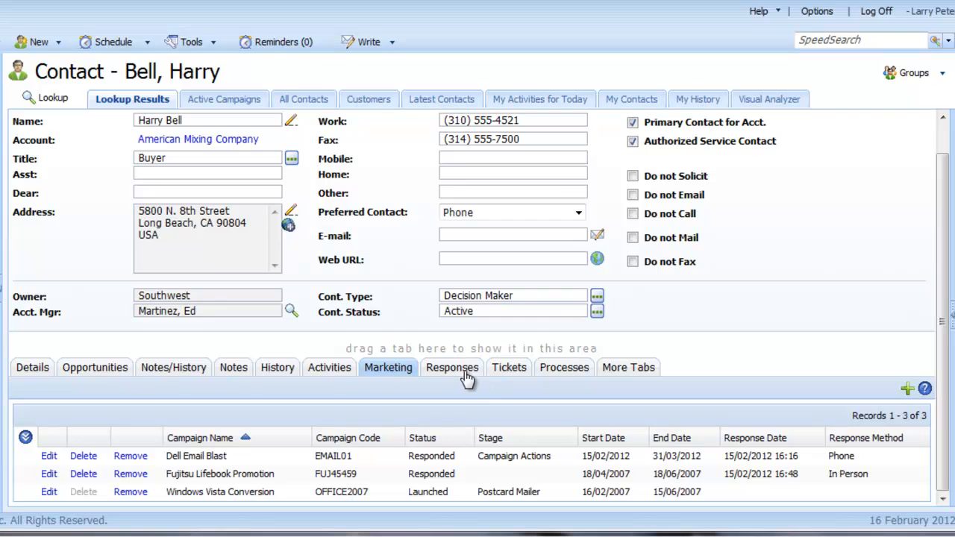
{"action": "left_click", "coordinate": [452, 367]}
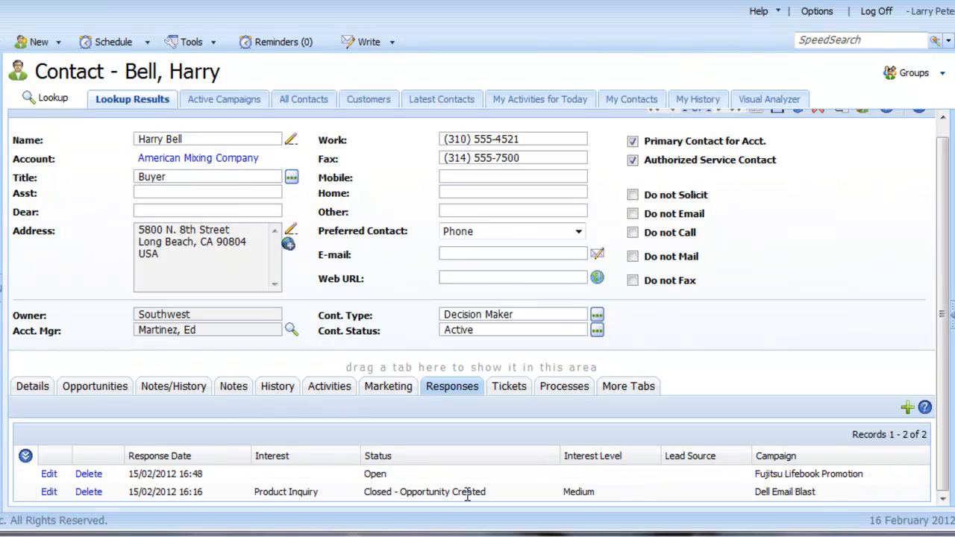
{"action": "mouse_move", "coordinate": [137, 396]}
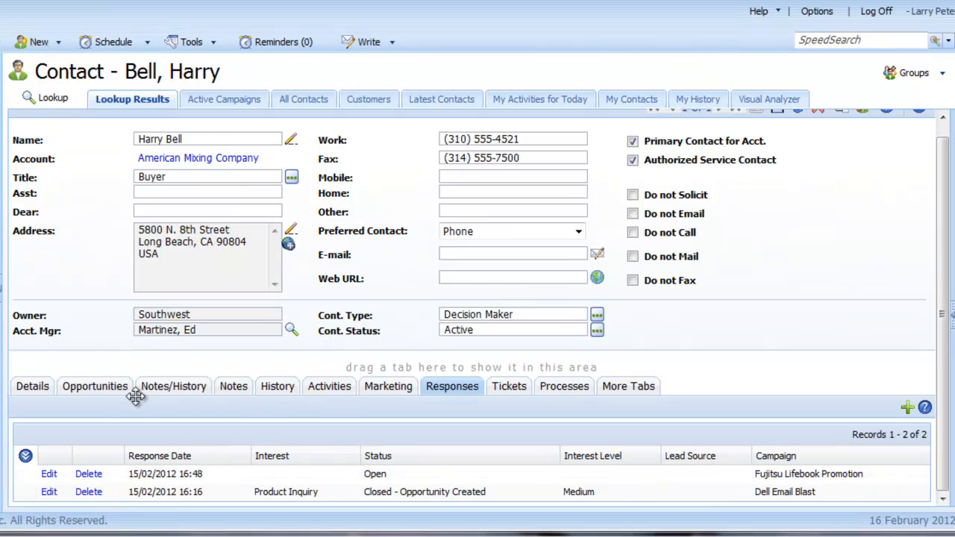
{"action": "left_click", "coordinate": [95, 385]}
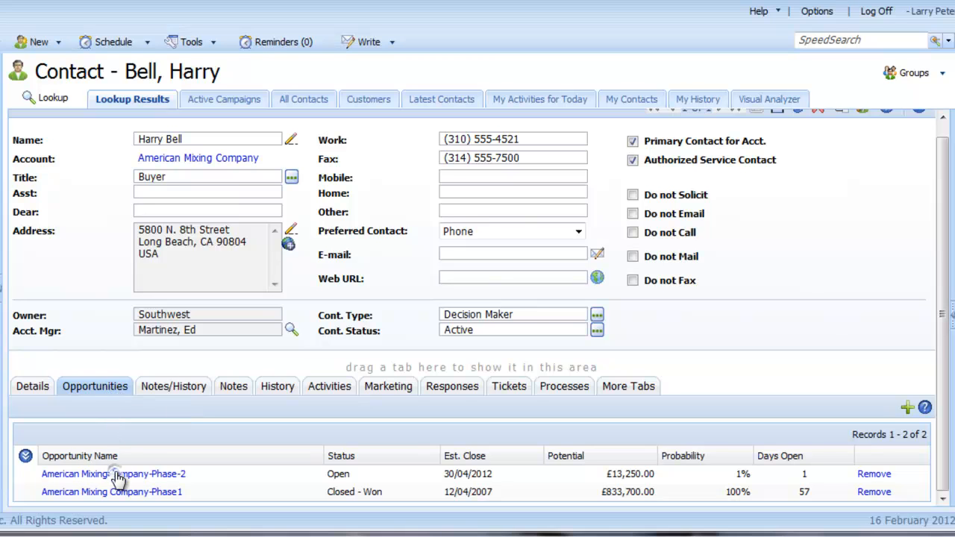
Step: Link the American Mixing Company-Phase-2 opportunity to the Dell Email Blast campaign (EMAIL01)
{"action": "left_click", "coordinate": [109, 475]}
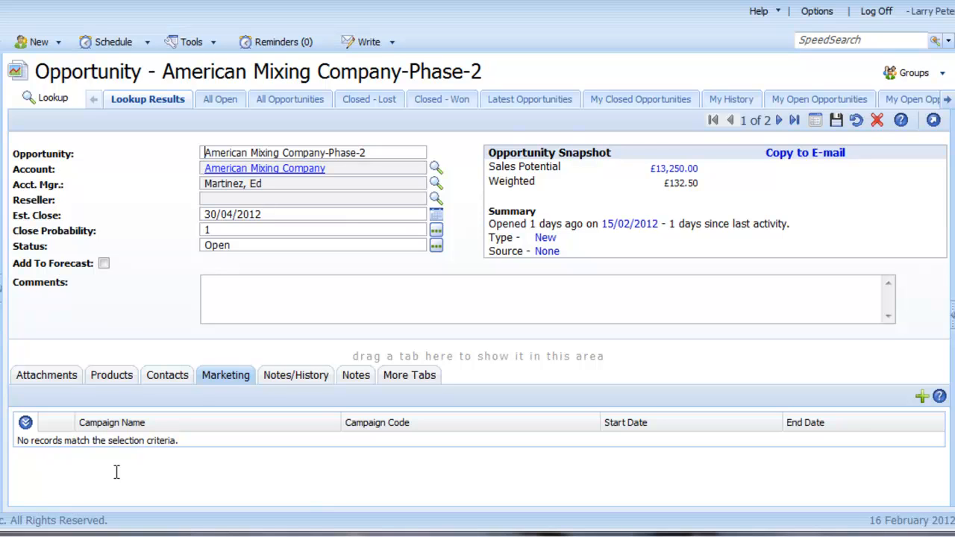
{"action": "mouse_move", "coordinate": [226, 385]}
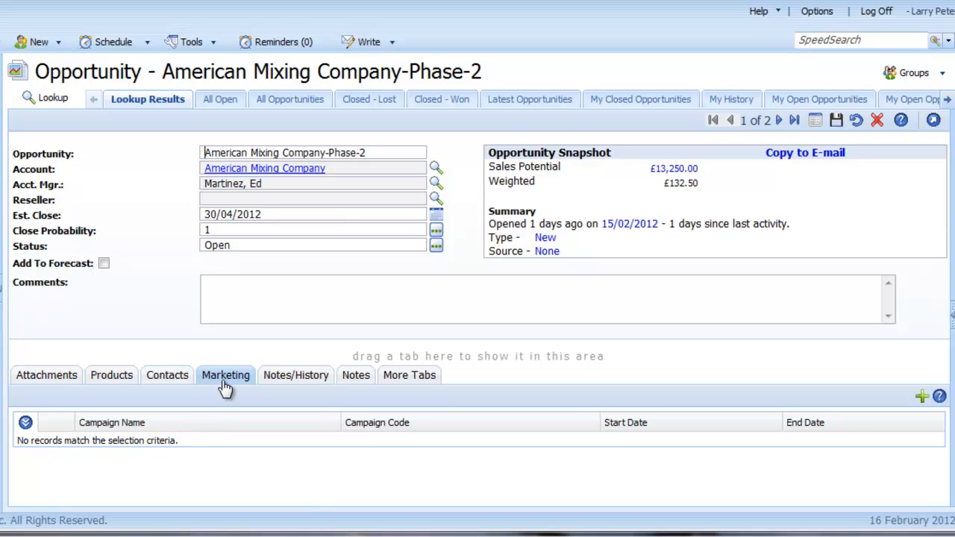
{"action": "mouse_move", "coordinate": [226, 376]}
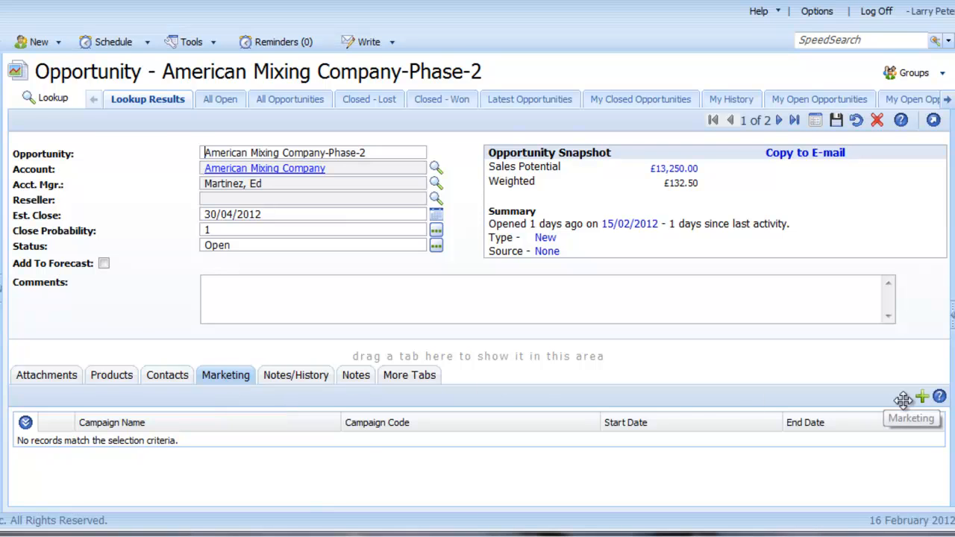
{"action": "left_click", "coordinate": [922, 397]}
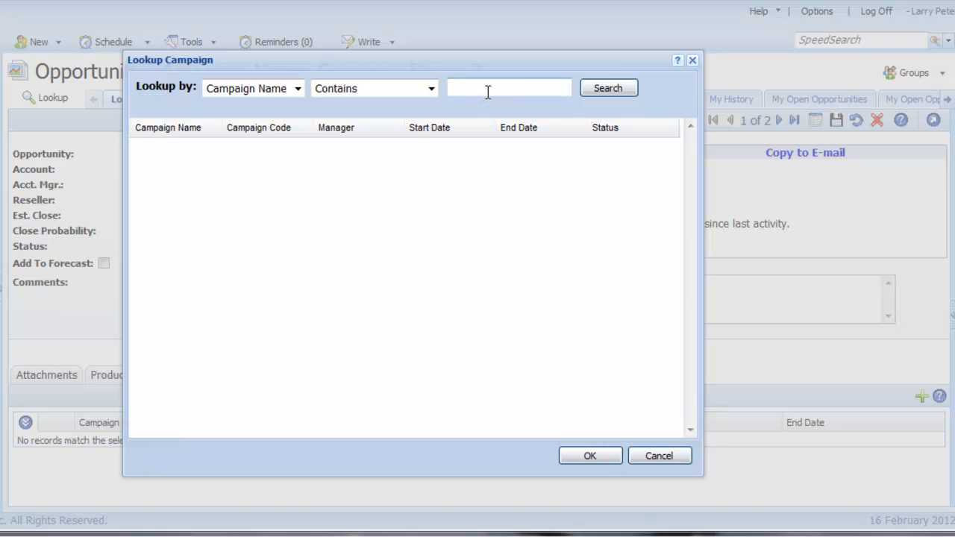
{"action": "type", "text": "dell"}
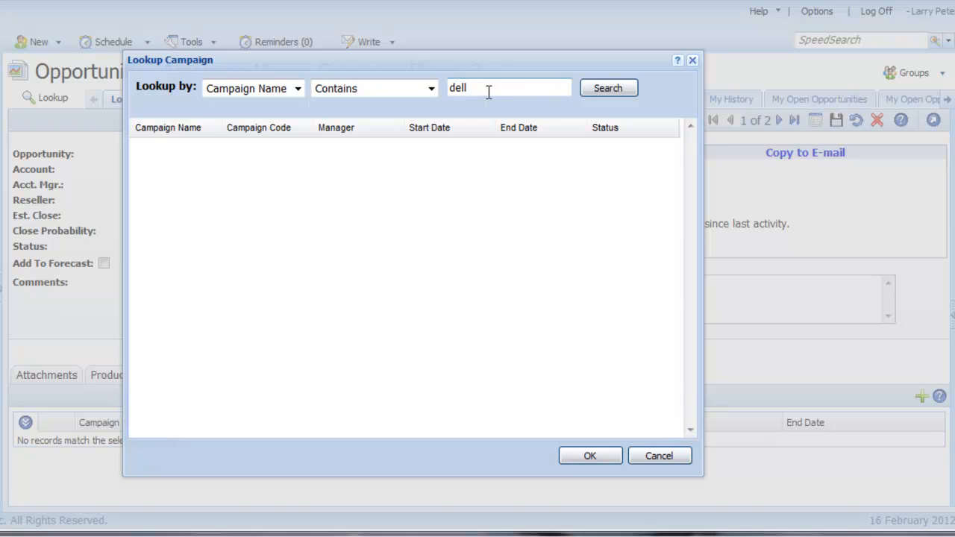
{"action": "left_click", "coordinate": [607, 86]}
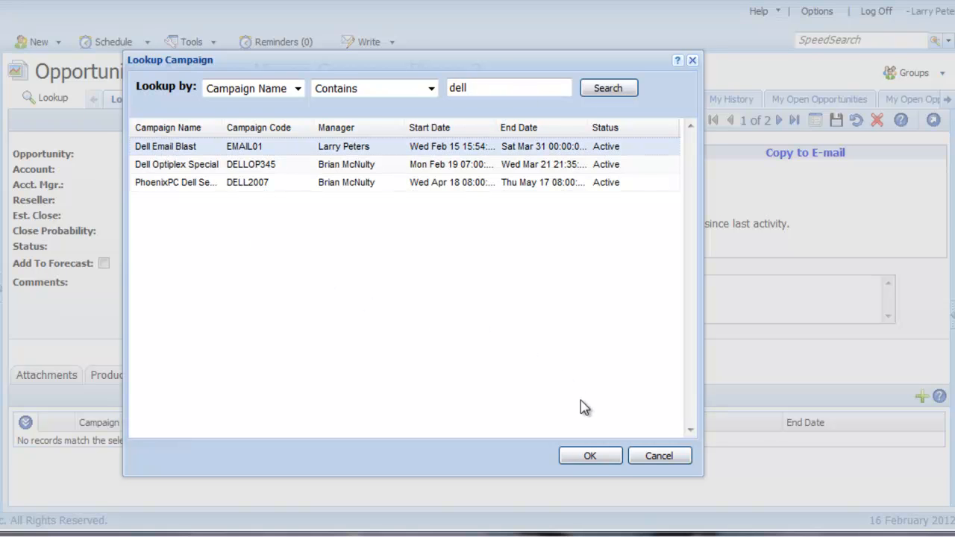
{"action": "left_click", "coordinate": [589, 457]}
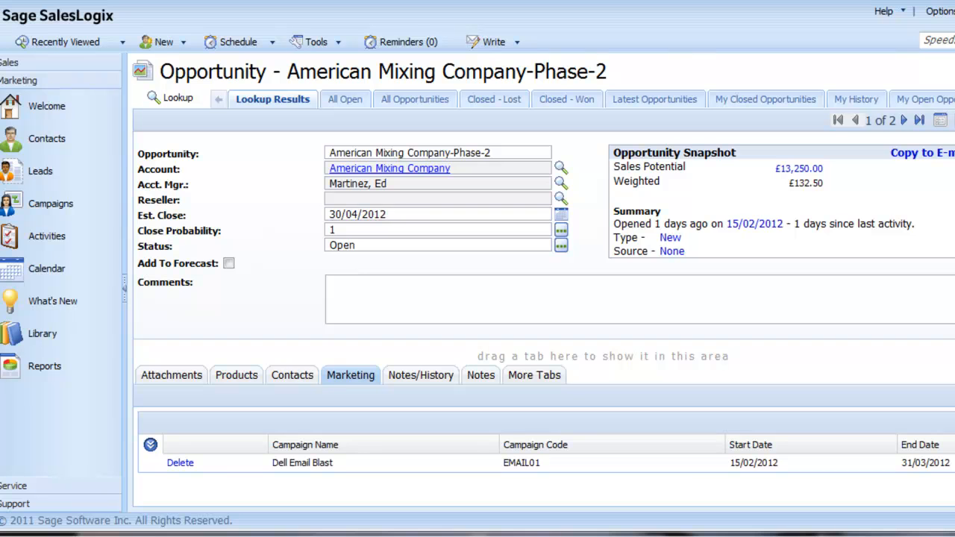
{"action": "mouse_move", "coordinate": [50, 203]}
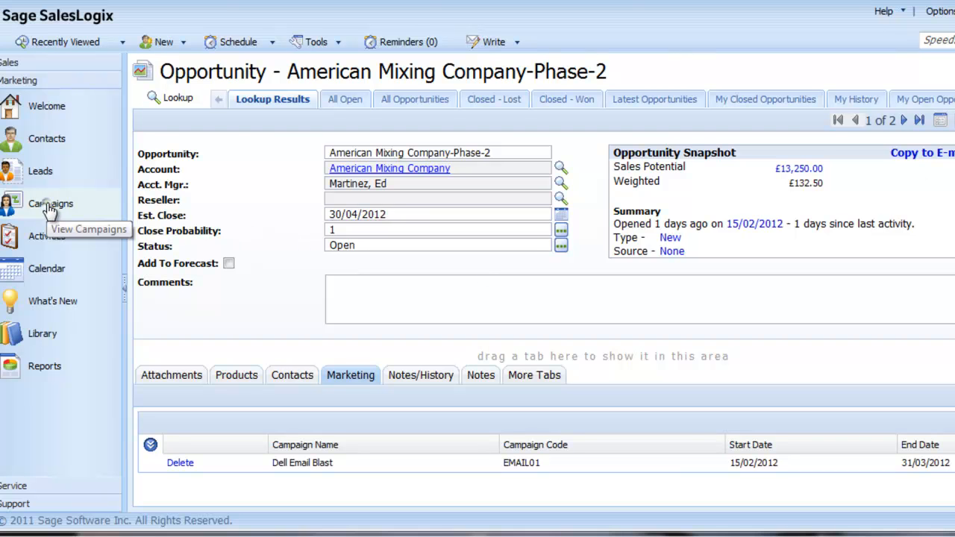
Step: View the Dell Email Blast campaign's Budget/Results figures, now counting three linked opportunities
{"action": "left_click", "coordinate": [301, 463]}
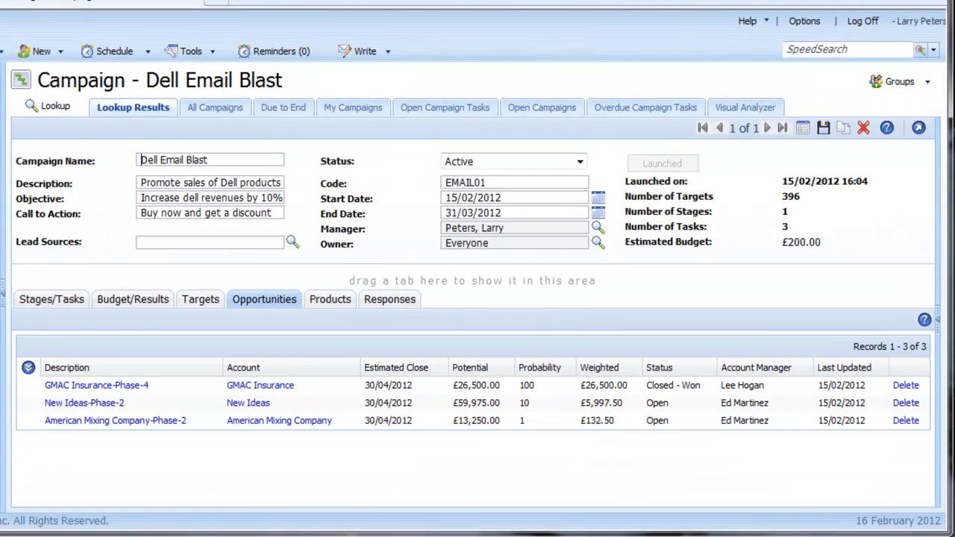
{"action": "mouse_move", "coordinate": [264, 298]}
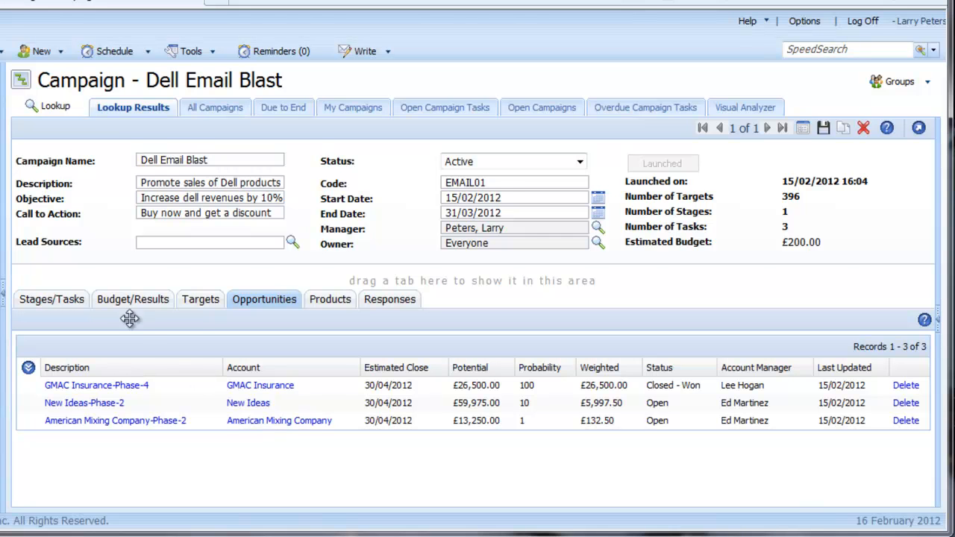
{"action": "left_click", "coordinate": [133, 298]}
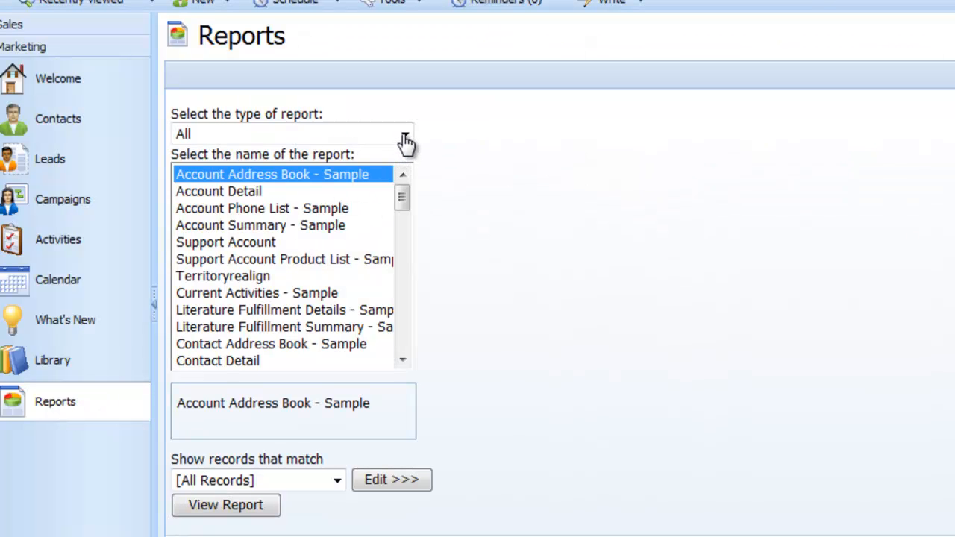
Step: Filter Reports to Marketing (Campaign Summary Report), then return to the campaign record
{"action": "left_click", "coordinate": [406, 134]}
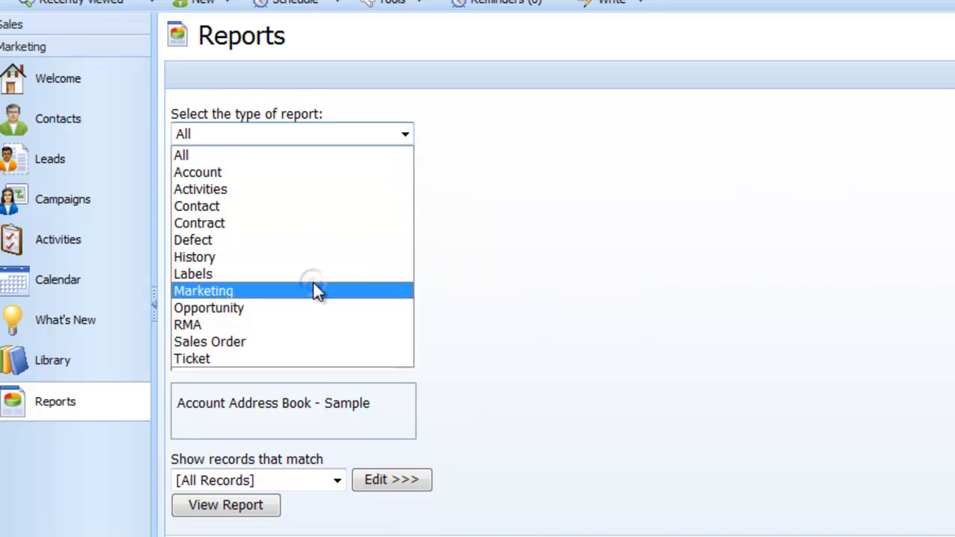
{"action": "left_click", "coordinate": [203, 290]}
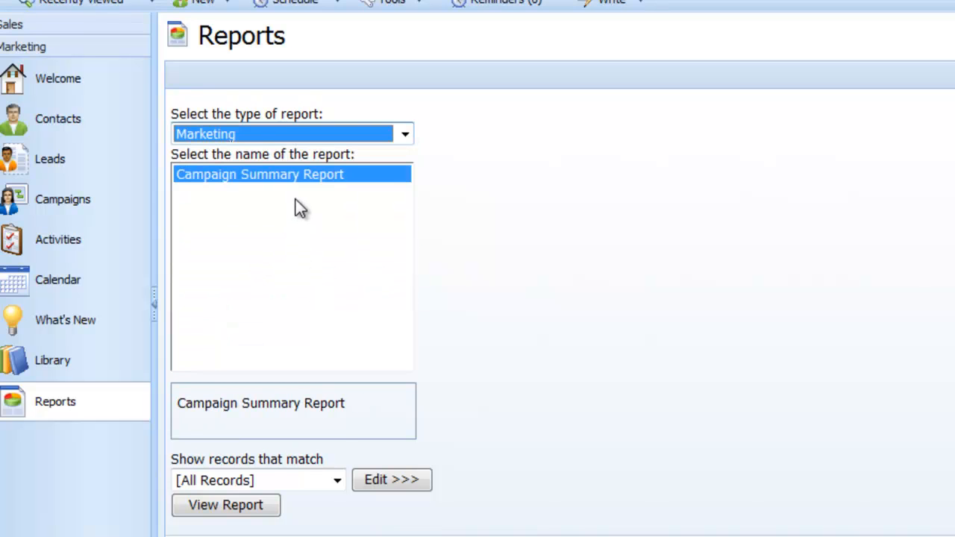
{"action": "mouse_move", "coordinate": [62, 200]}
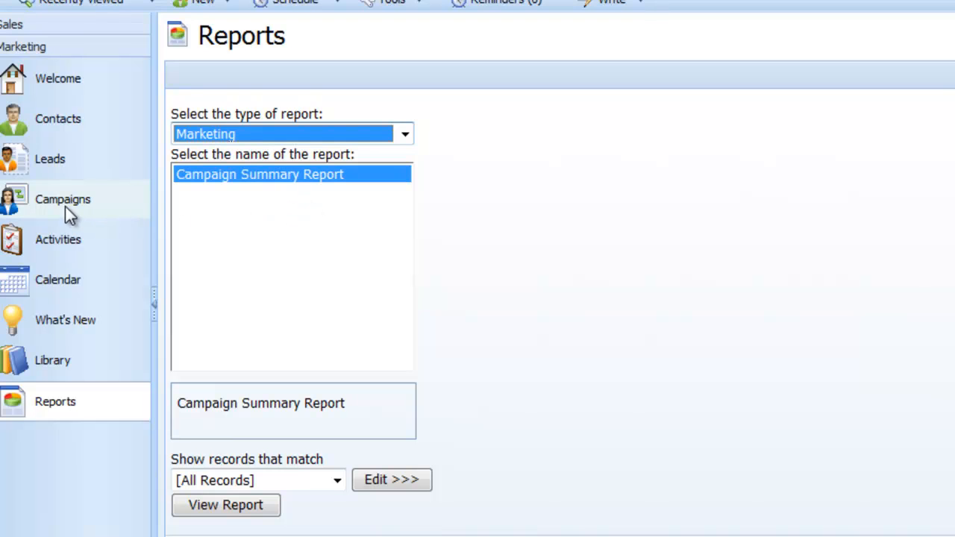
{"action": "left_click", "coordinate": [63, 200]}
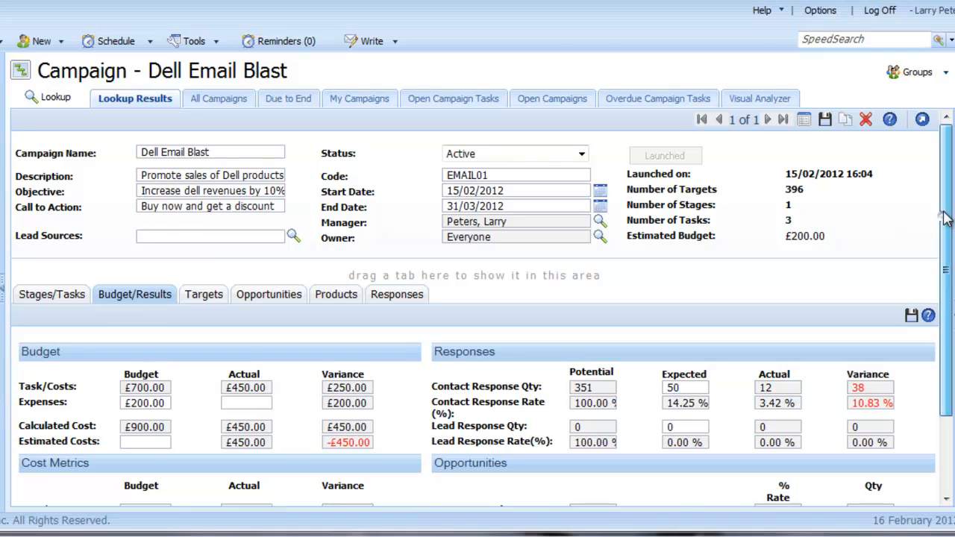
{"action": "mouse_move", "coordinate": [845, 120]}
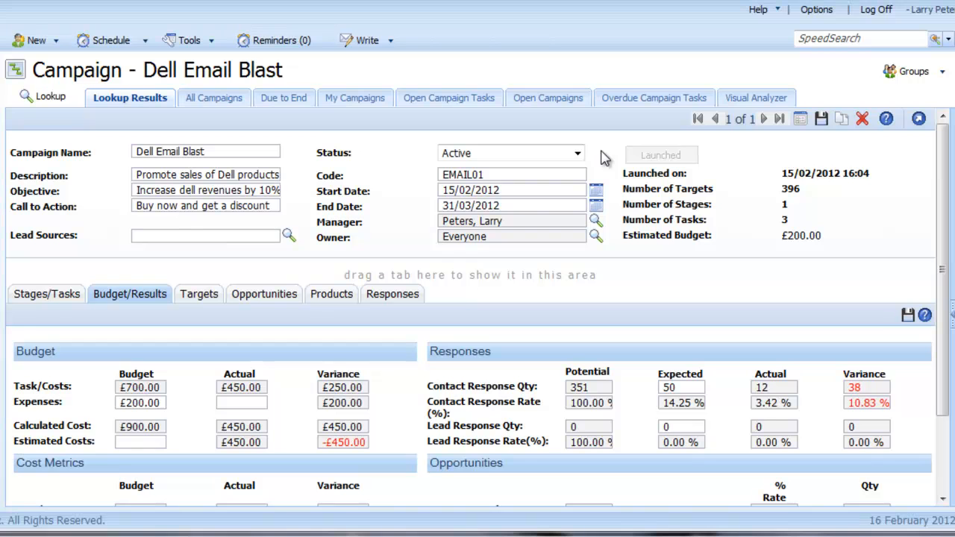
{"action": "mouse_move", "coordinate": [223, 290]}
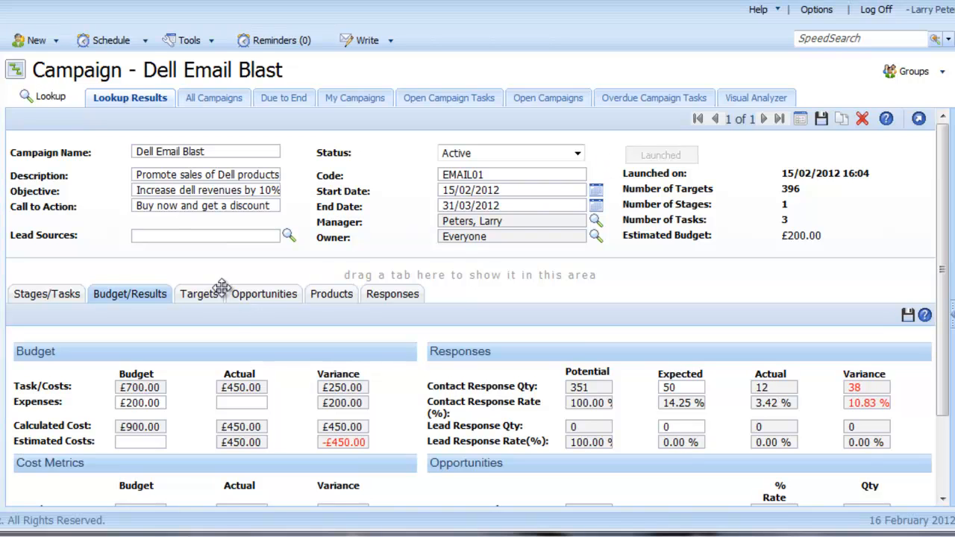
{"action": "left_click", "coordinate": [198, 292]}
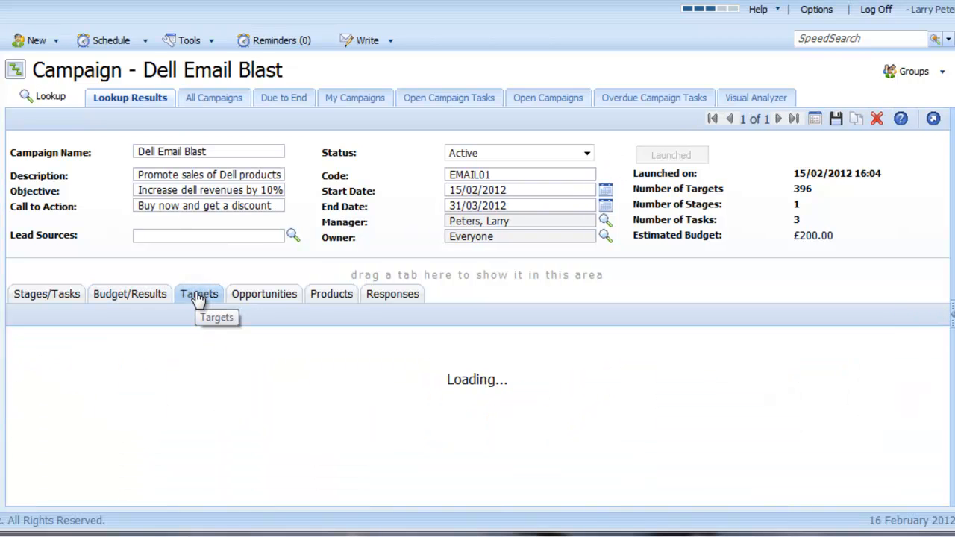
{"action": "left_click", "coordinate": [199, 293]}
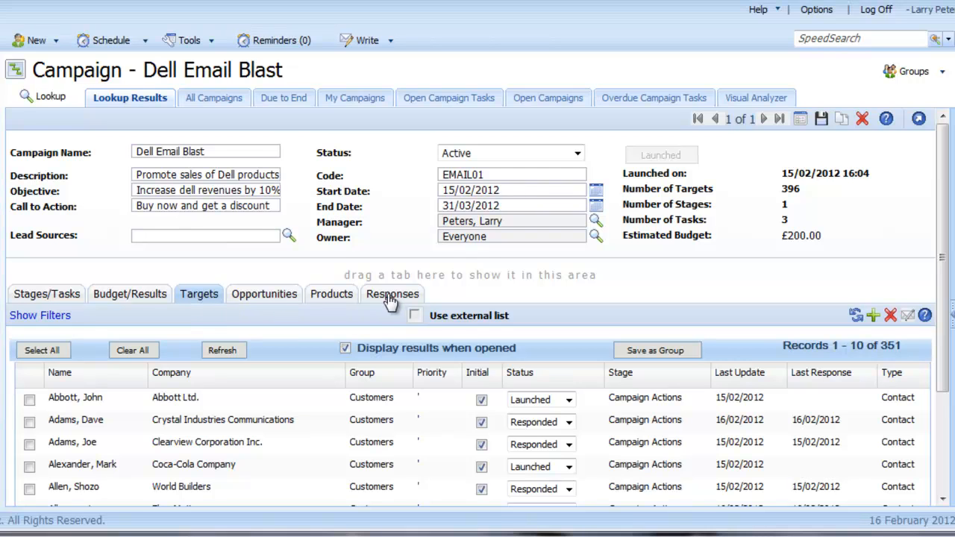
{"action": "left_click", "coordinate": [392, 293]}
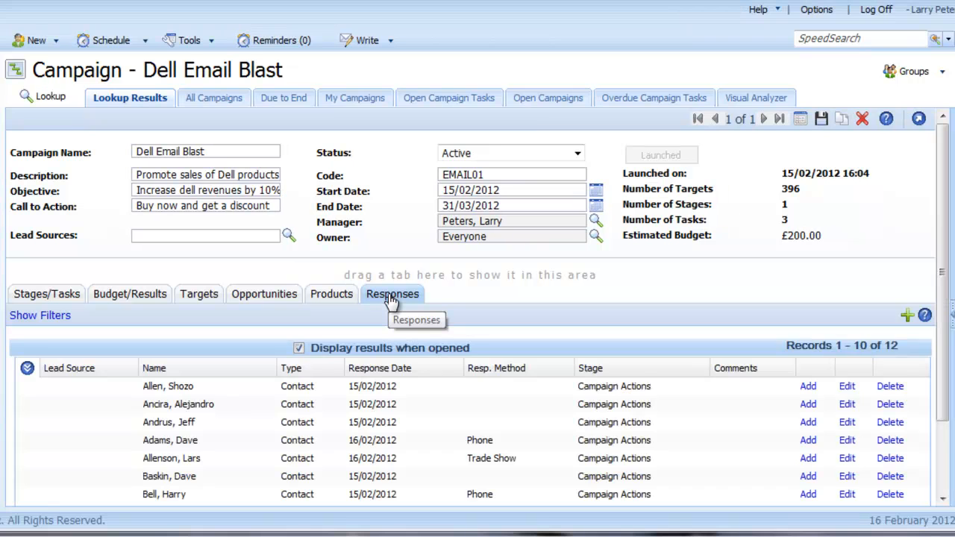
{"action": "mouse_move", "coordinate": [387, 301]}
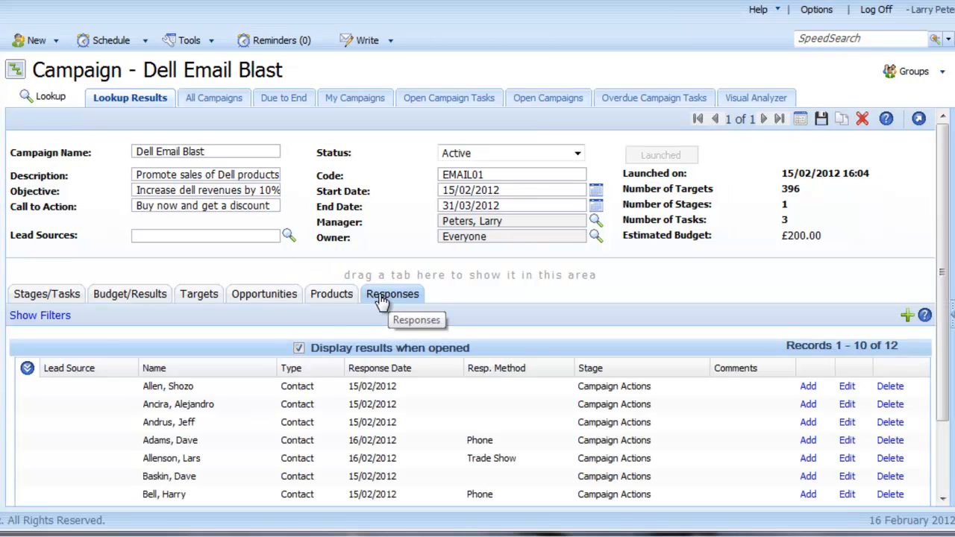
{"action": "left_click", "coordinate": [264, 293]}
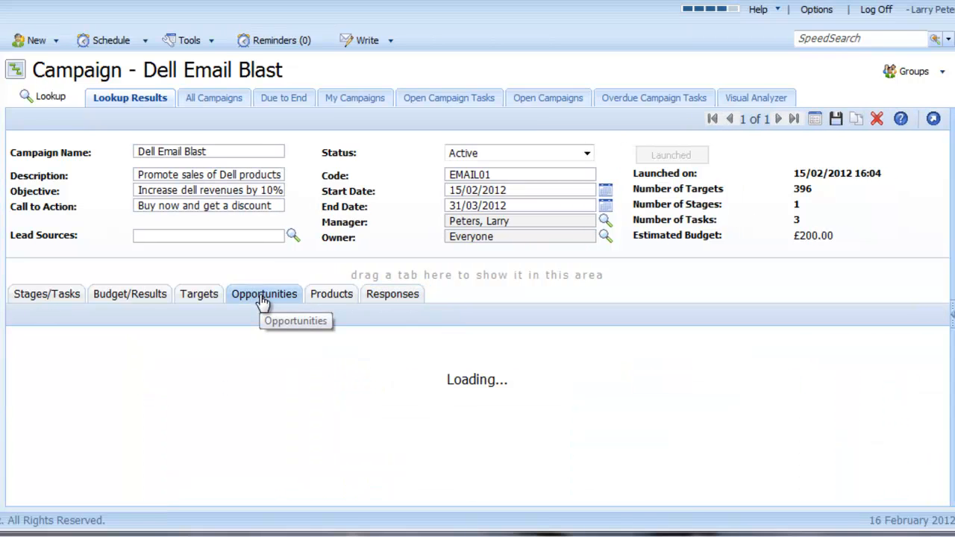
{"action": "left_click", "coordinate": [263, 292]}
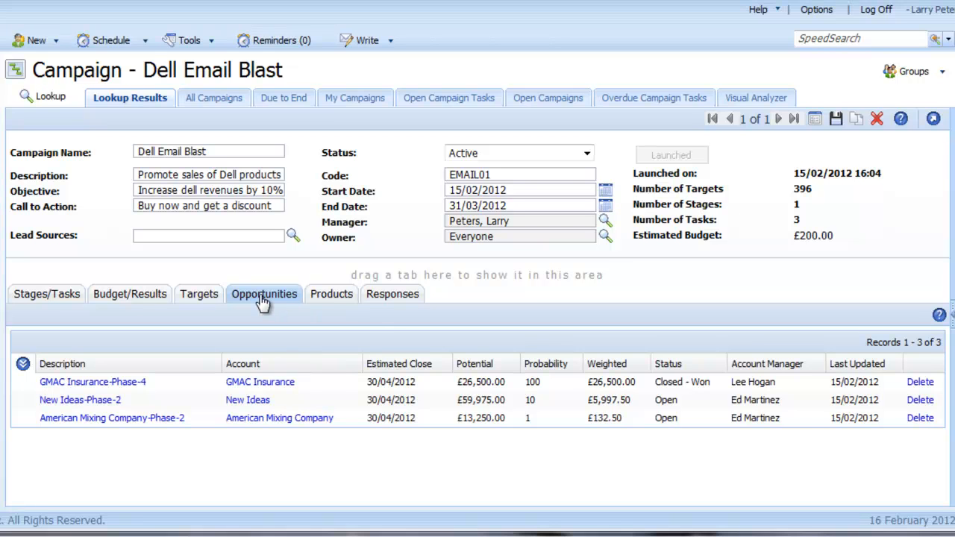
{"action": "mouse_move", "coordinate": [102, 301]}
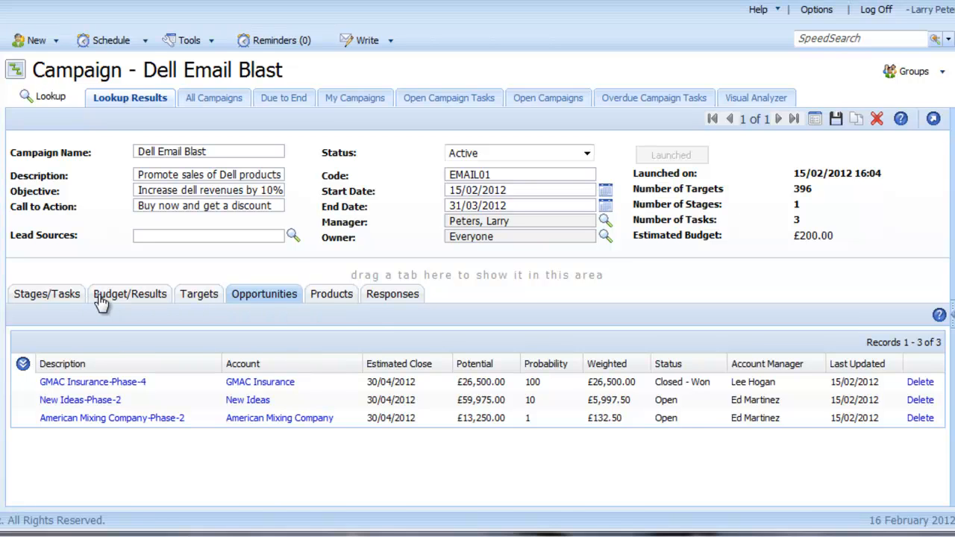
{"action": "left_click", "coordinate": [129, 292]}
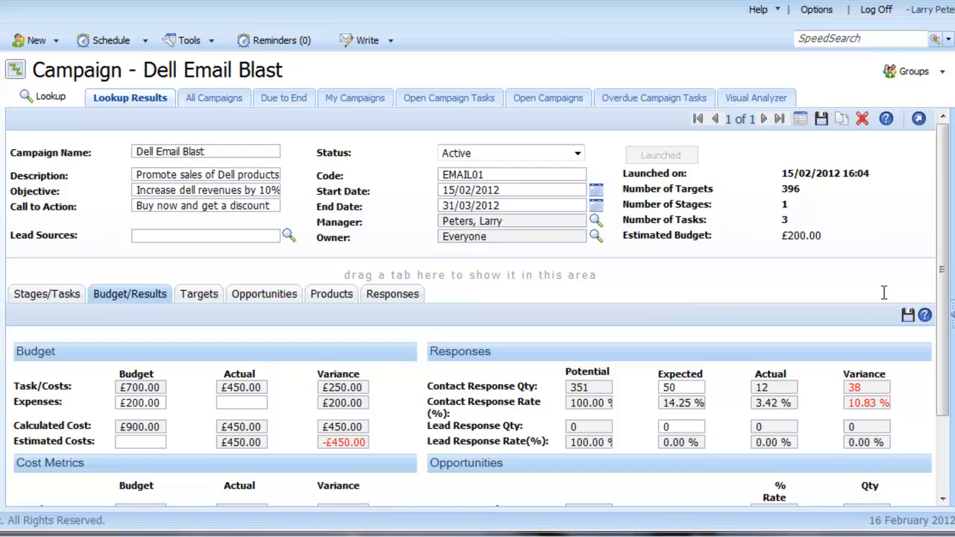
{"action": "scroll", "scroll_direction": "down", "scroll_amount": 3}
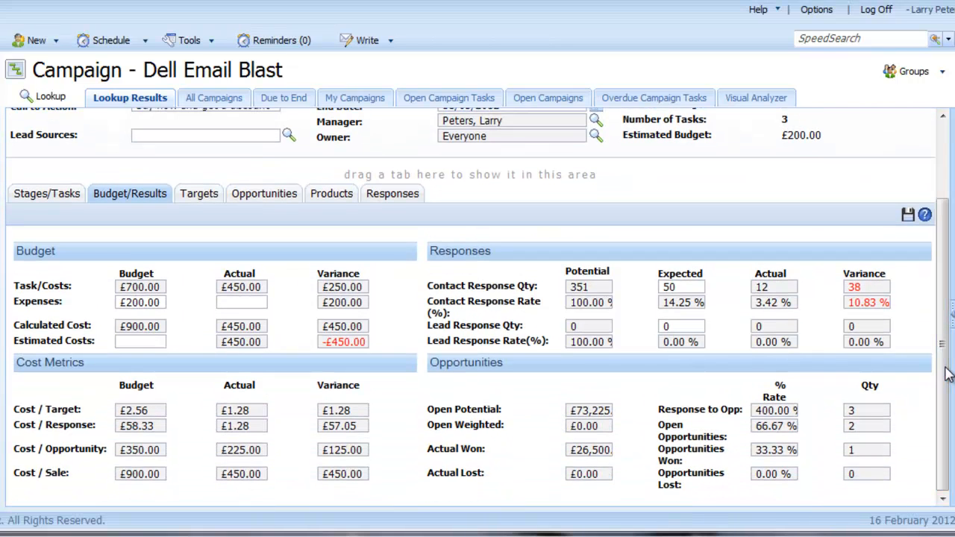